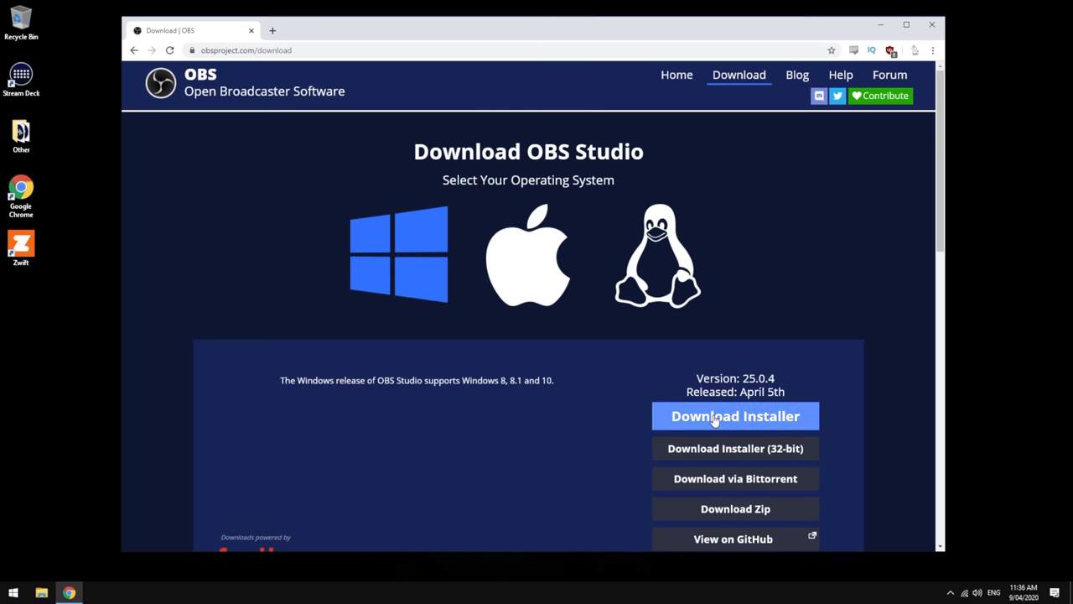
Download the OBS Studio 25.0.4 Windows installer and run the downloaded .exe.
{"action": "left_click", "coordinate": [734, 416]}
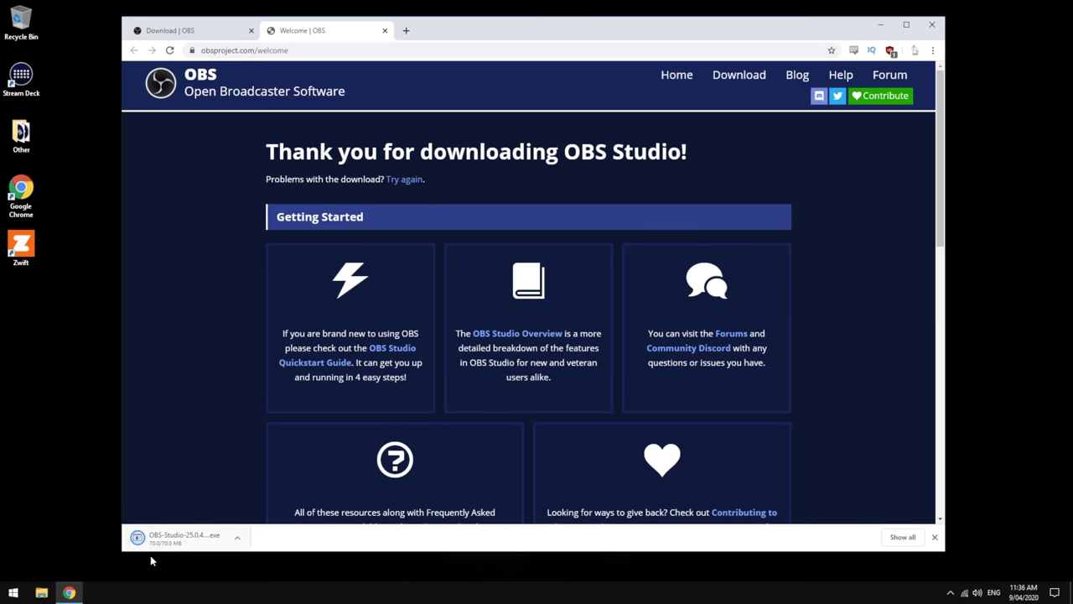
{"action": "left_click", "coordinate": [176, 537]}
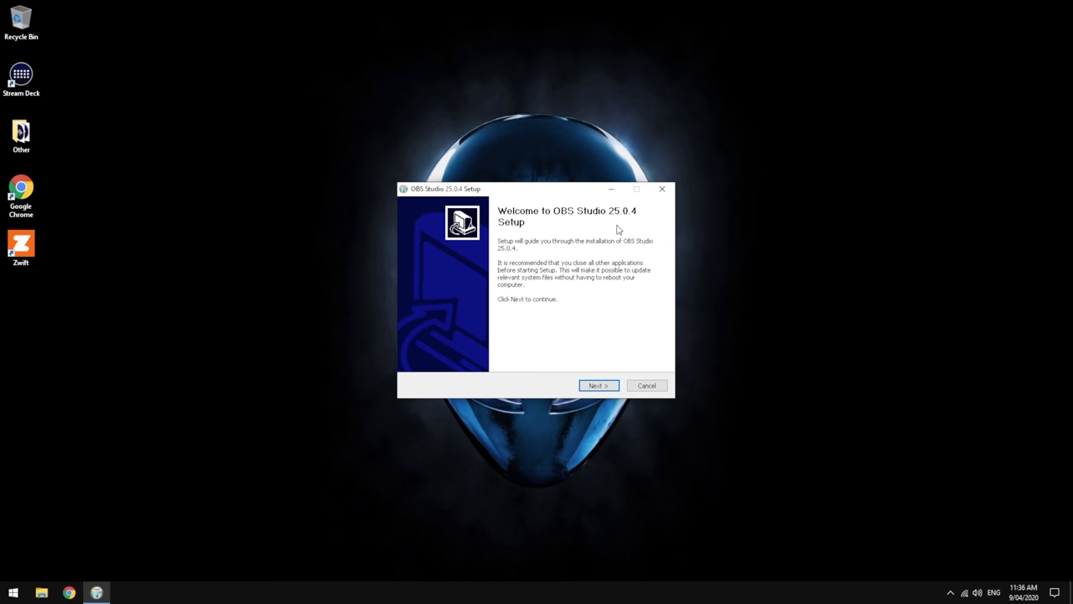
Accept the licence, install OBS Studio 25.0.4 to the default folder, and launch it from the desktop shortcut.
{"action": "left_click", "coordinate": [599, 384]}
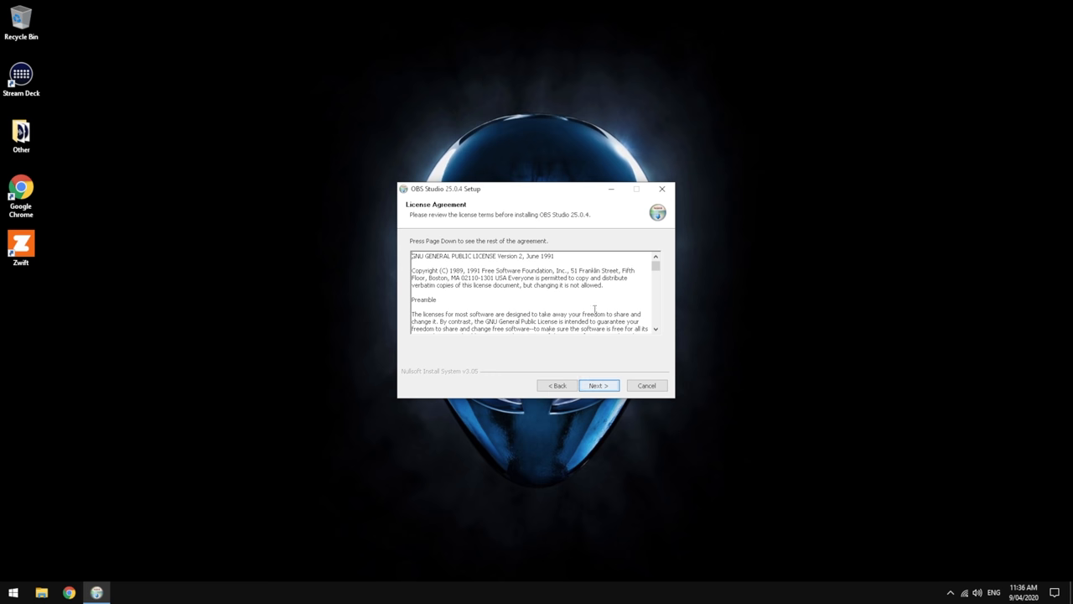
{"action": "scroll", "scroll_direction": "down", "scroll_amount": 3}
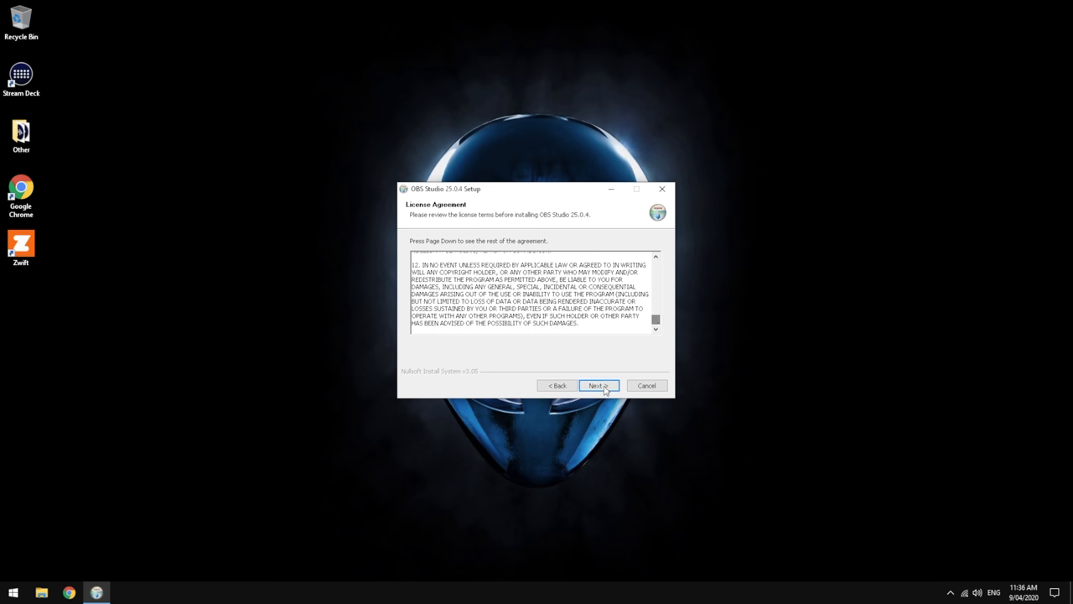
{"action": "left_click", "coordinate": [599, 383]}
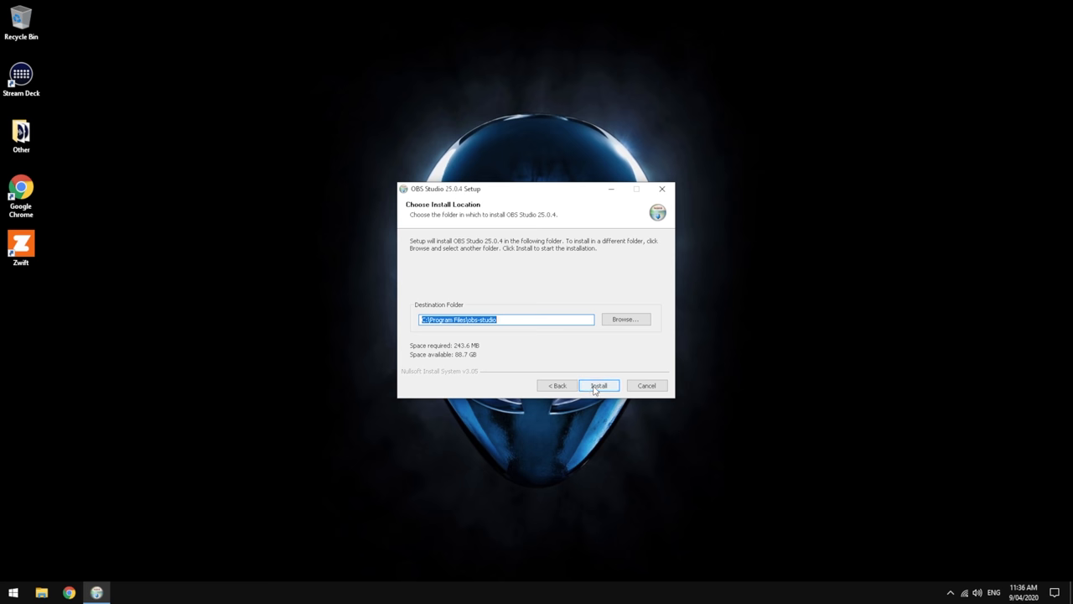
{"action": "left_click", "coordinate": [599, 384]}
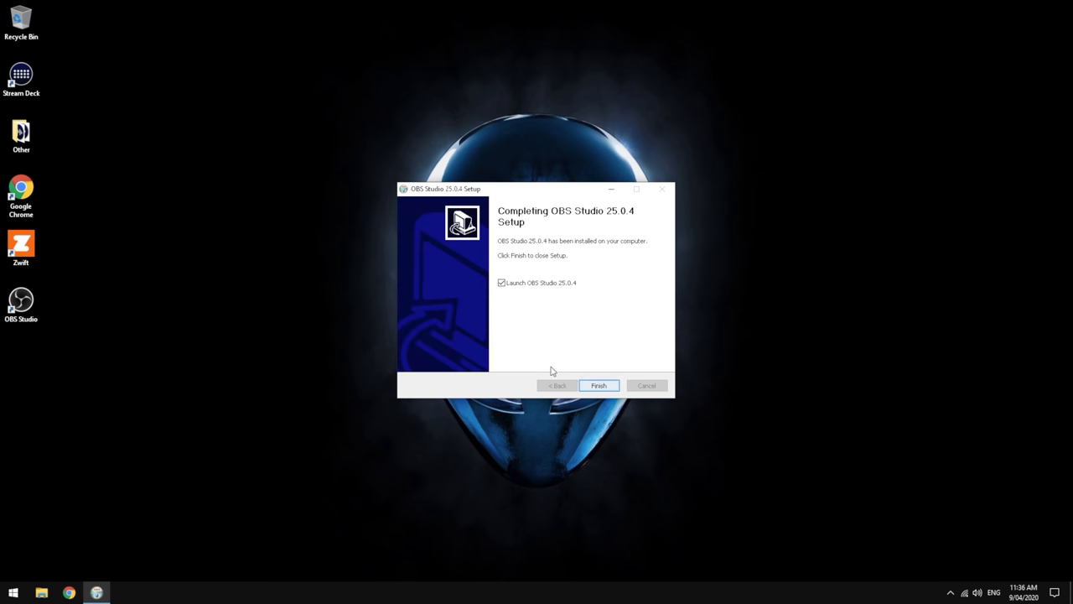
{"action": "left_click", "coordinate": [597, 384]}
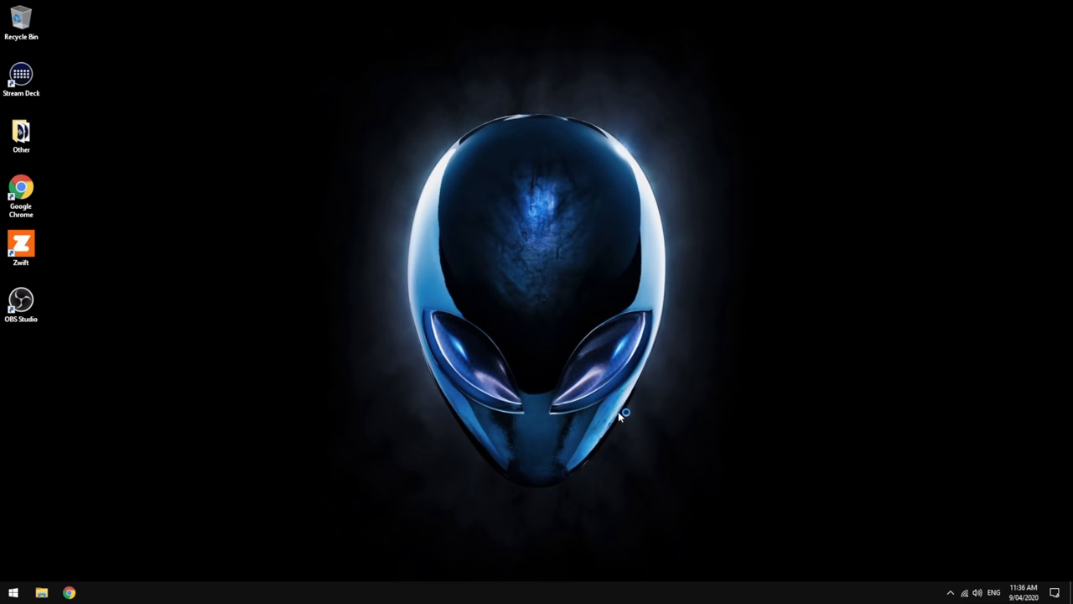
{"action": "double_click", "coordinate": [20, 302]}
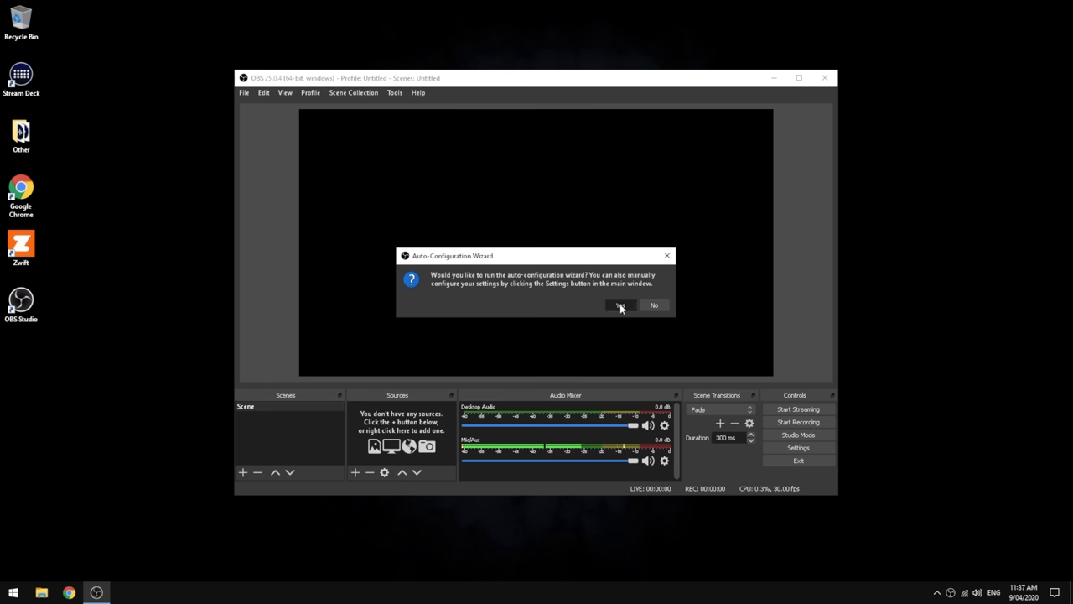
Start the auto-configuration wizard, keep 'Optimize for streaming' and the 1920x1080 video settings.
{"action": "left_click", "coordinate": [620, 305]}
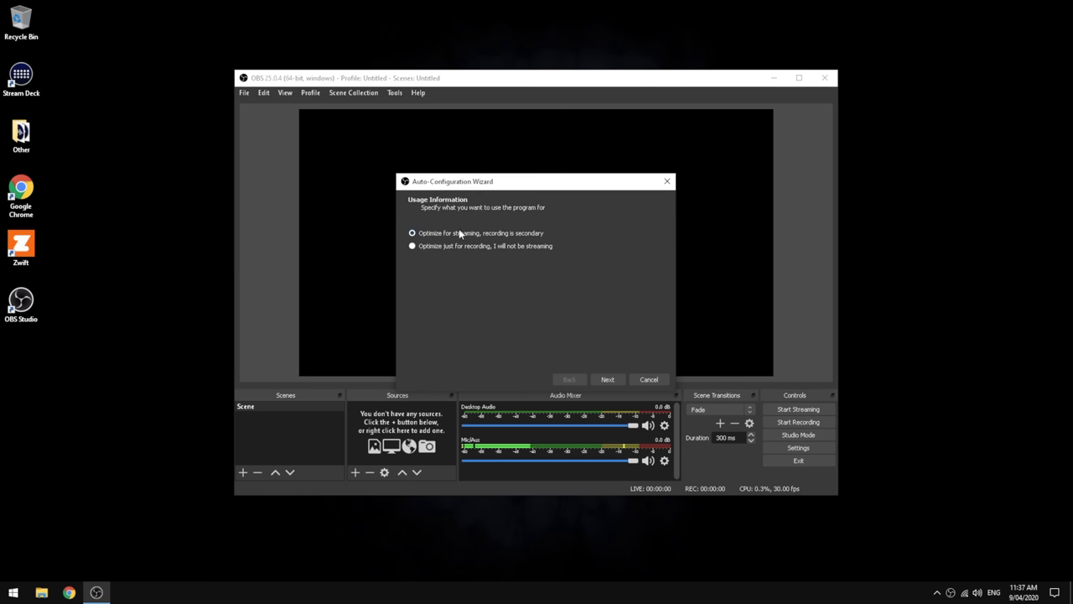
{"action": "mouse_move", "coordinate": [480, 240]}
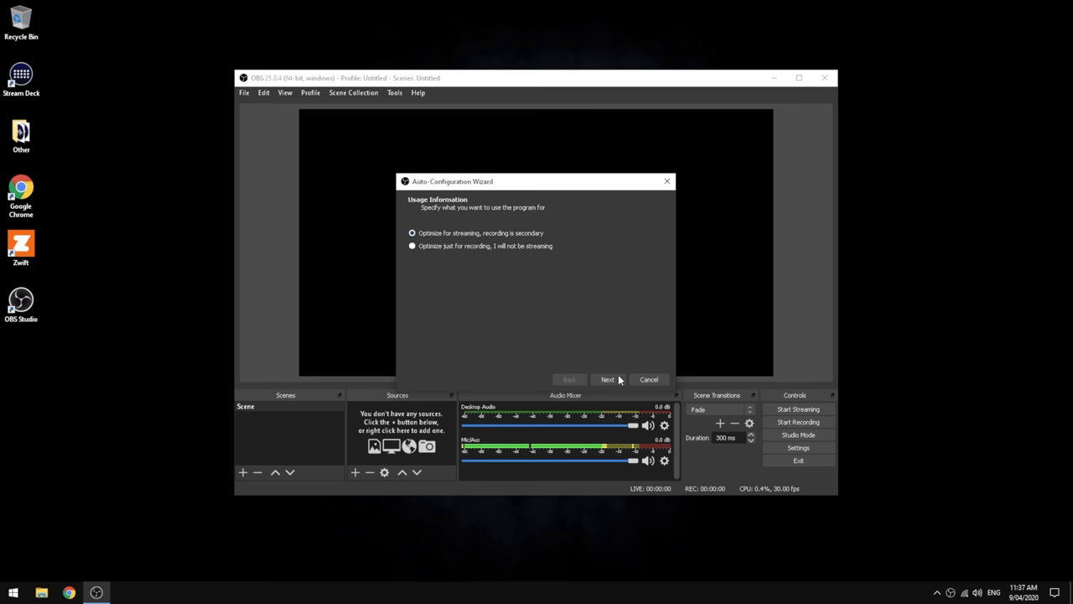
{"action": "left_click", "coordinate": [607, 379]}
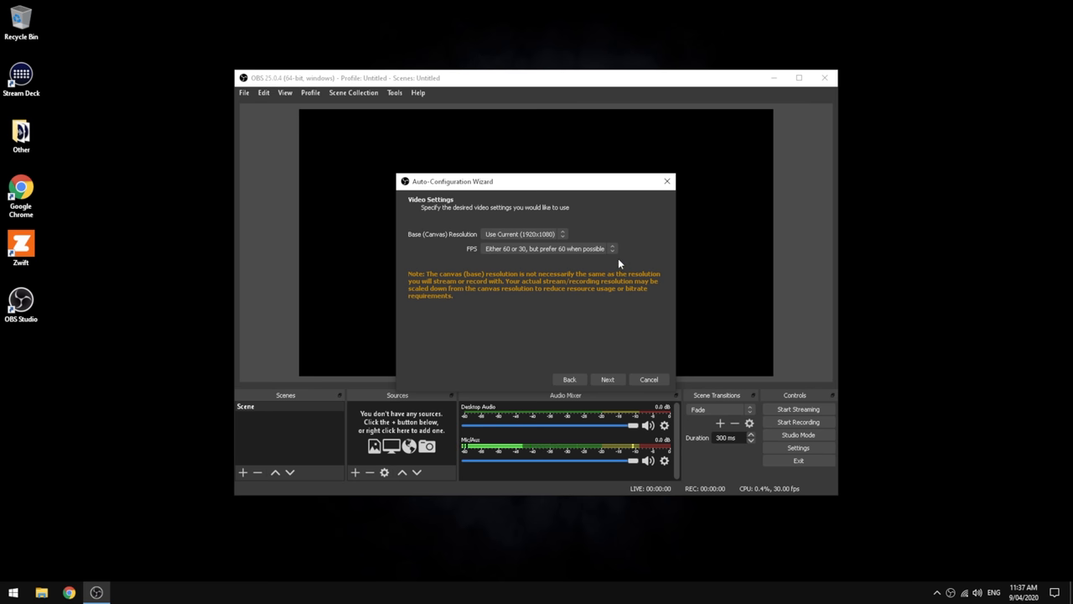
{"action": "mouse_move", "coordinate": [604, 309]}
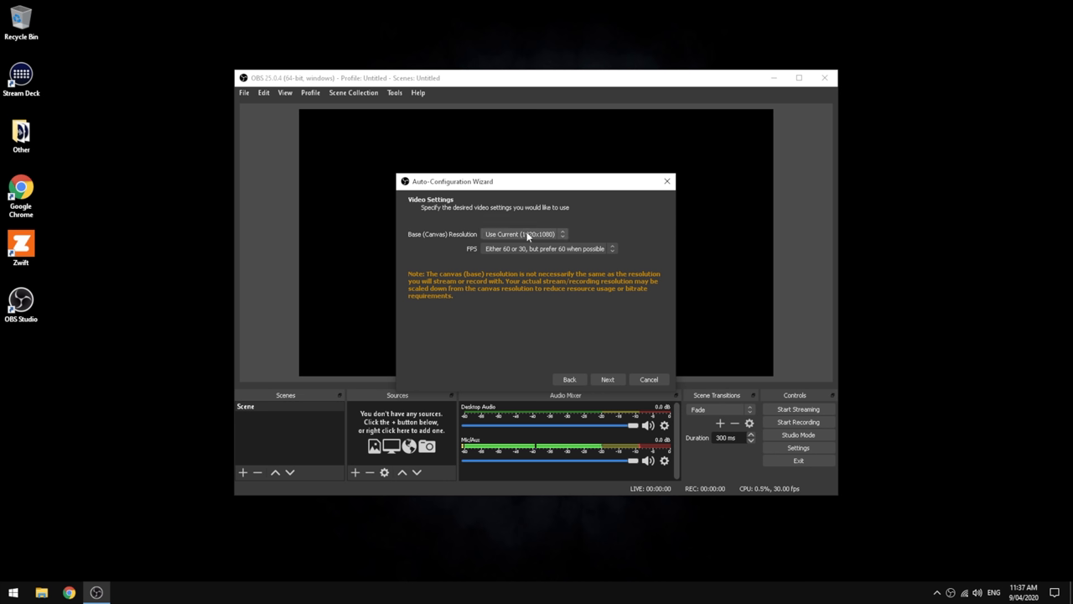
{"action": "mouse_move", "coordinate": [530, 248]}
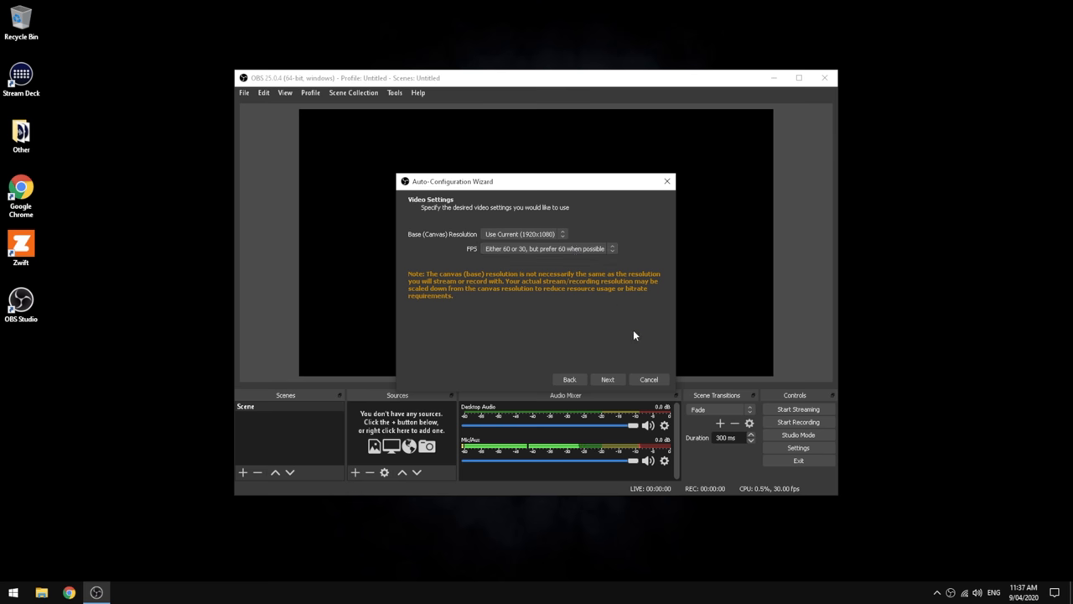
{"action": "left_click", "coordinate": [607, 378]}
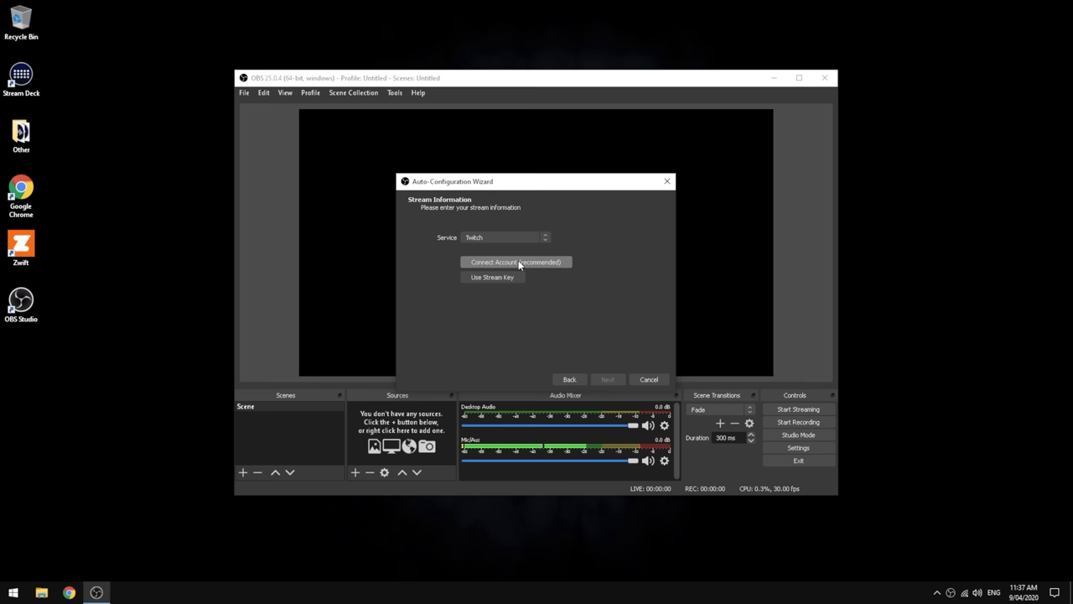
Connect the Twitch account, keep hardware encoding and bitrate estimation, and run the bandwidth test.
{"action": "left_click", "coordinate": [515, 261]}
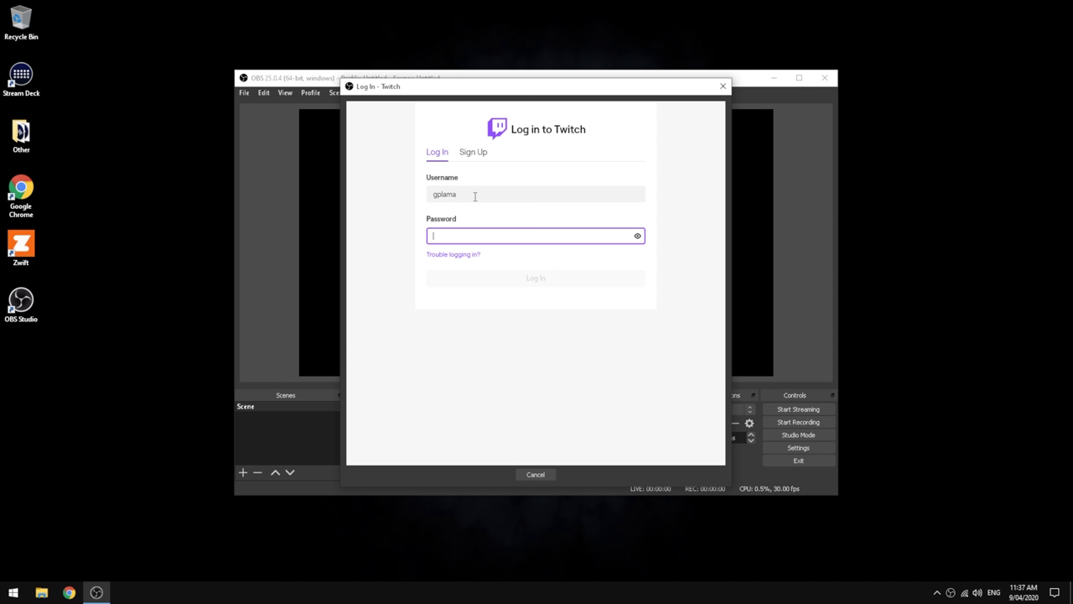
{"action": "left_click", "coordinate": [534, 278]}
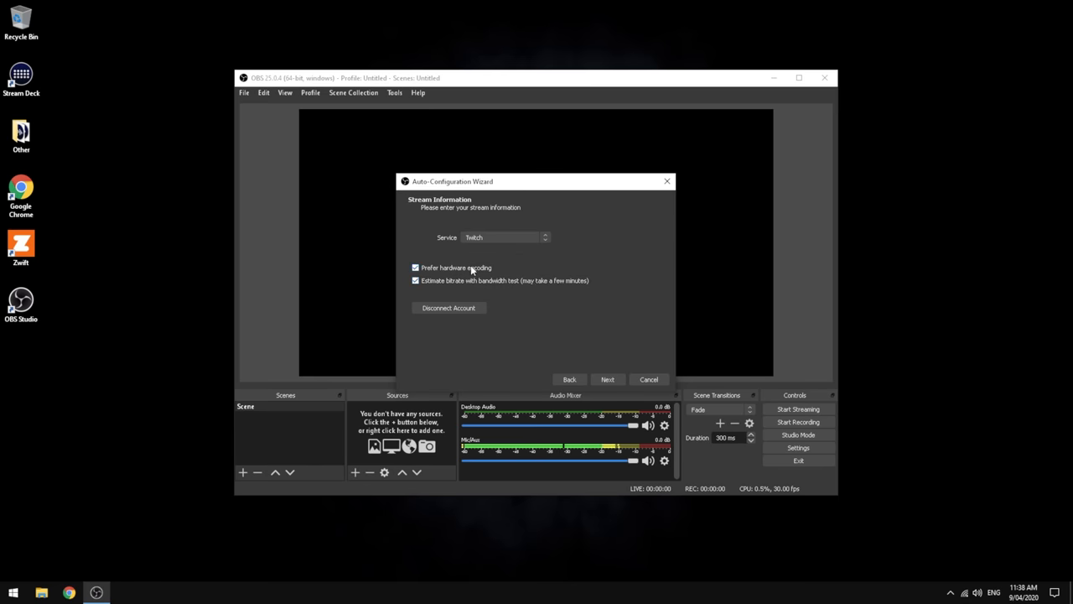
{"action": "mouse_move", "coordinate": [456, 268]}
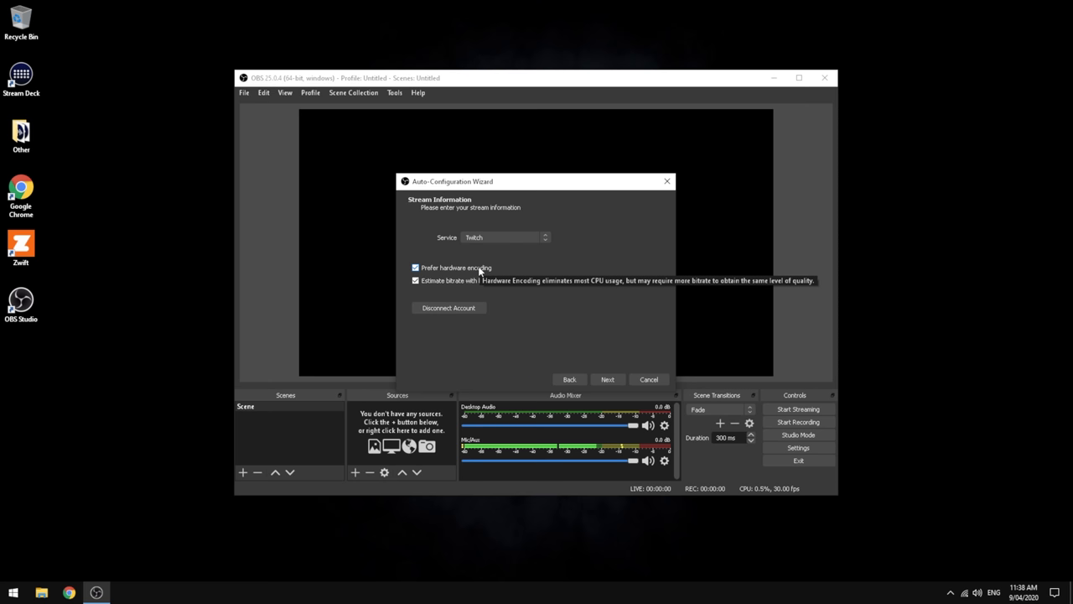
{"action": "mouse_move", "coordinate": [503, 292]}
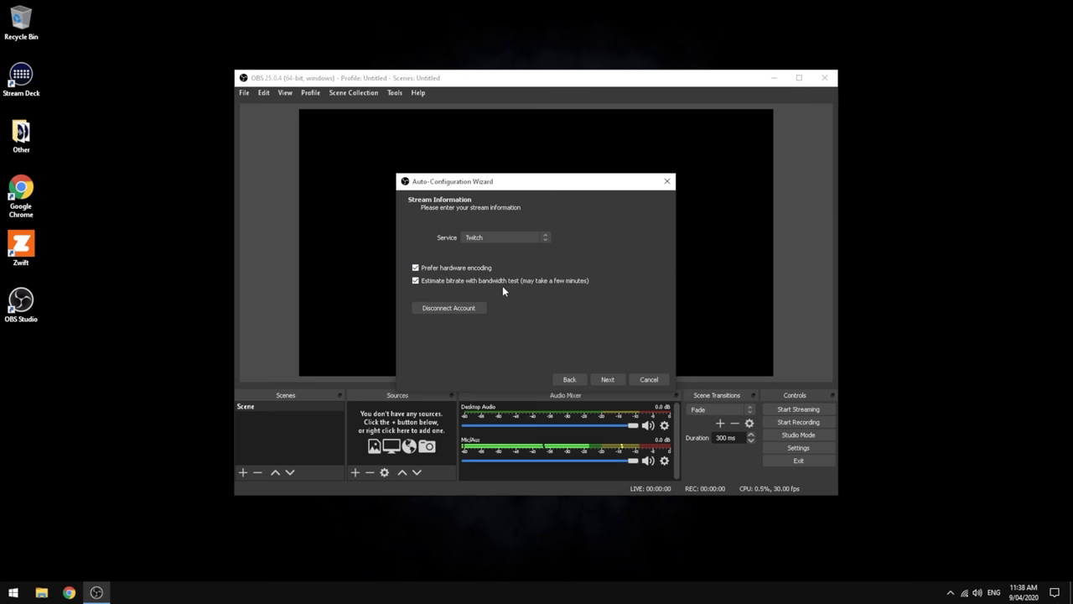
{"action": "mouse_move", "coordinate": [561, 292]}
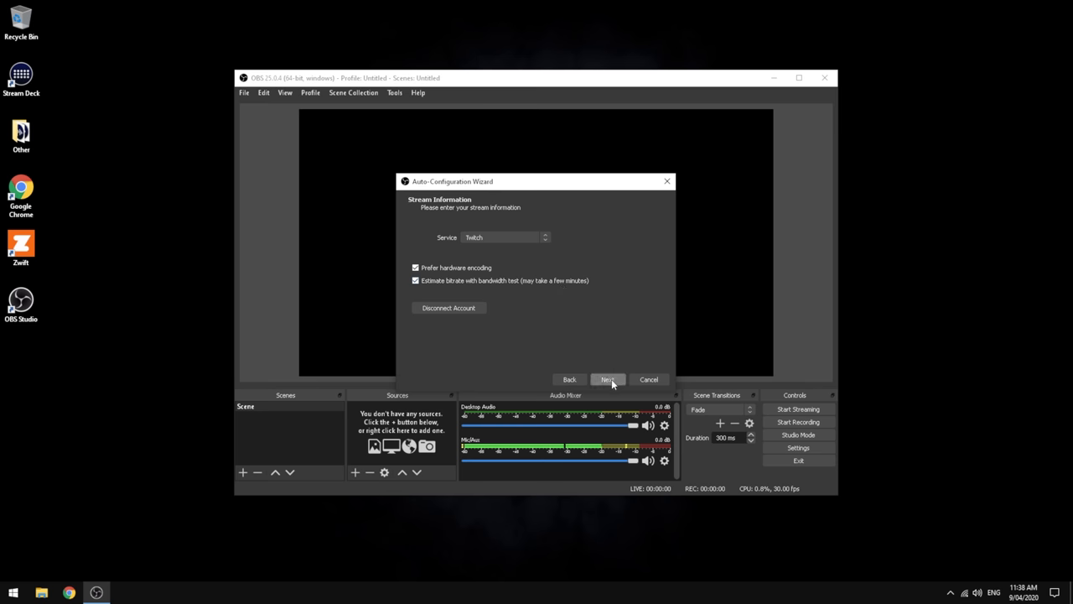
{"action": "left_click", "coordinate": [607, 379]}
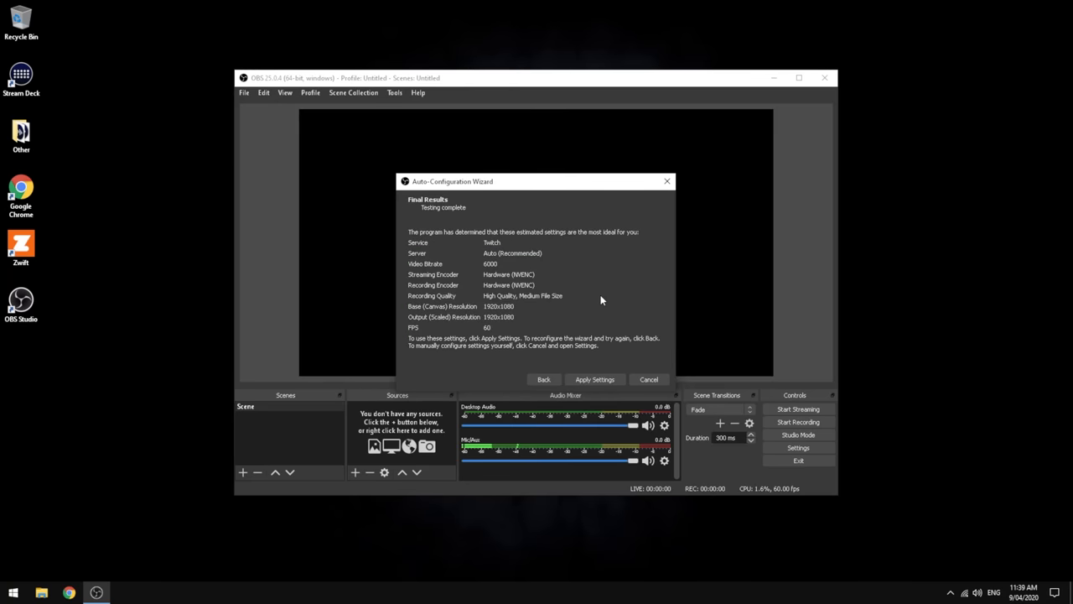
{"action": "mouse_move", "coordinate": [558, 214]}
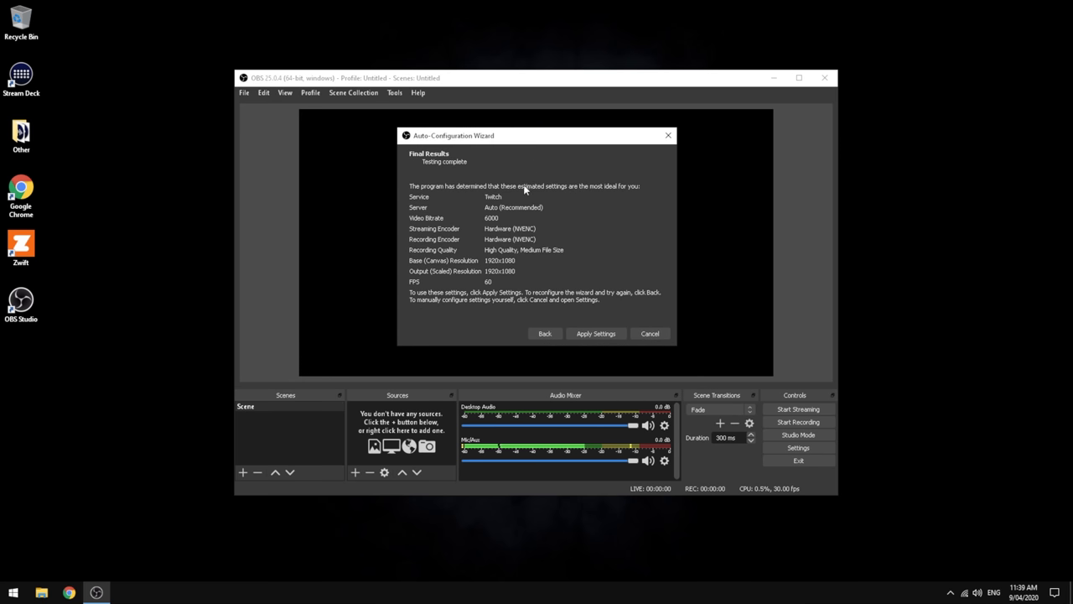
{"action": "mouse_move", "coordinate": [506, 201]}
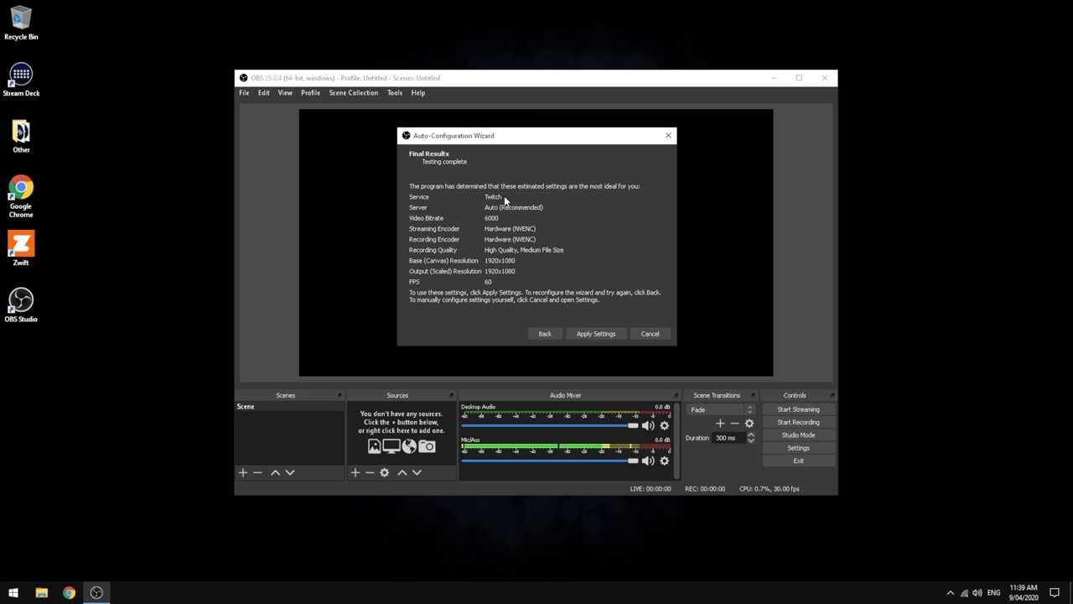
{"action": "mouse_move", "coordinate": [510, 210]}
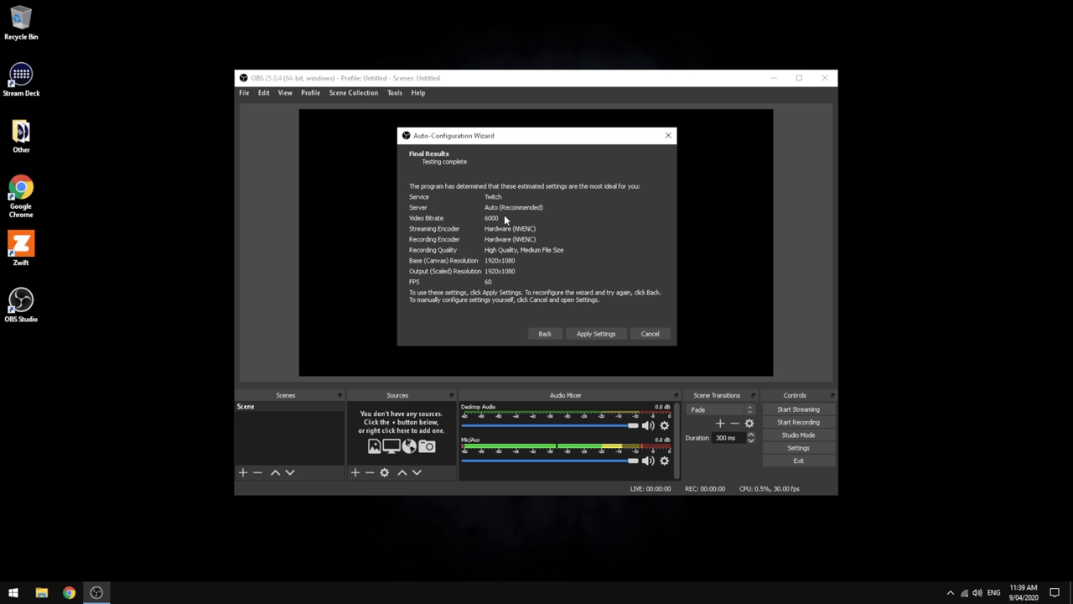
{"action": "mouse_move", "coordinate": [519, 243]}
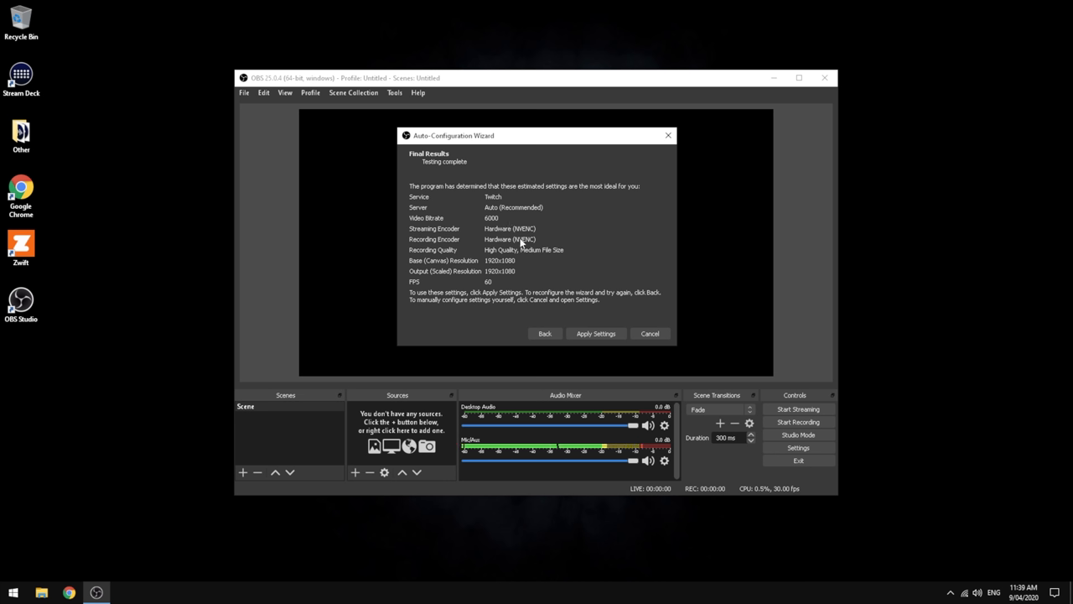
{"action": "mouse_move", "coordinate": [533, 254]}
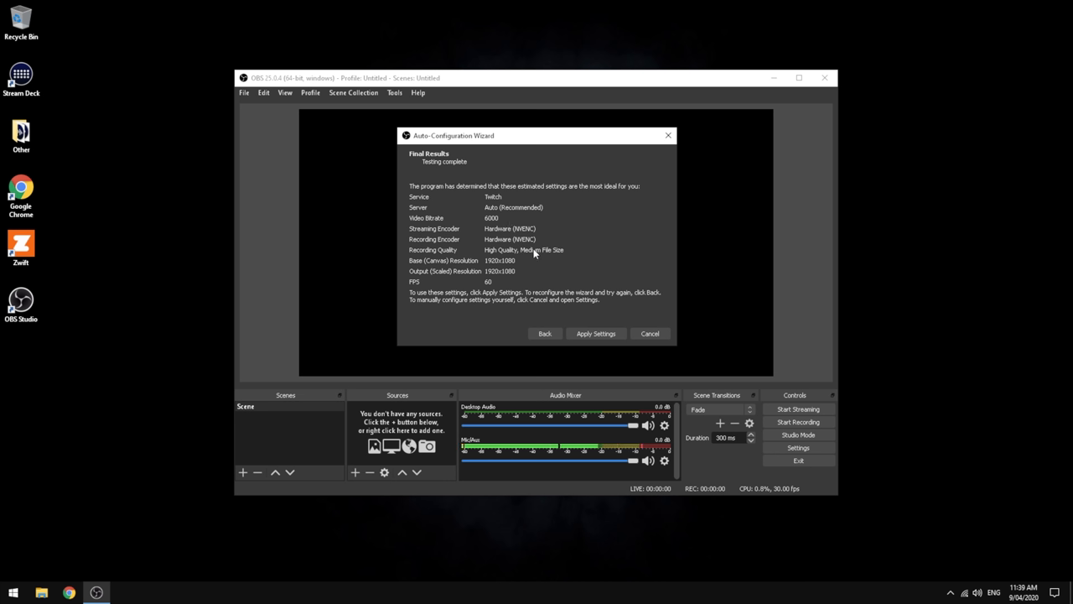
{"action": "mouse_move", "coordinate": [508, 276]}
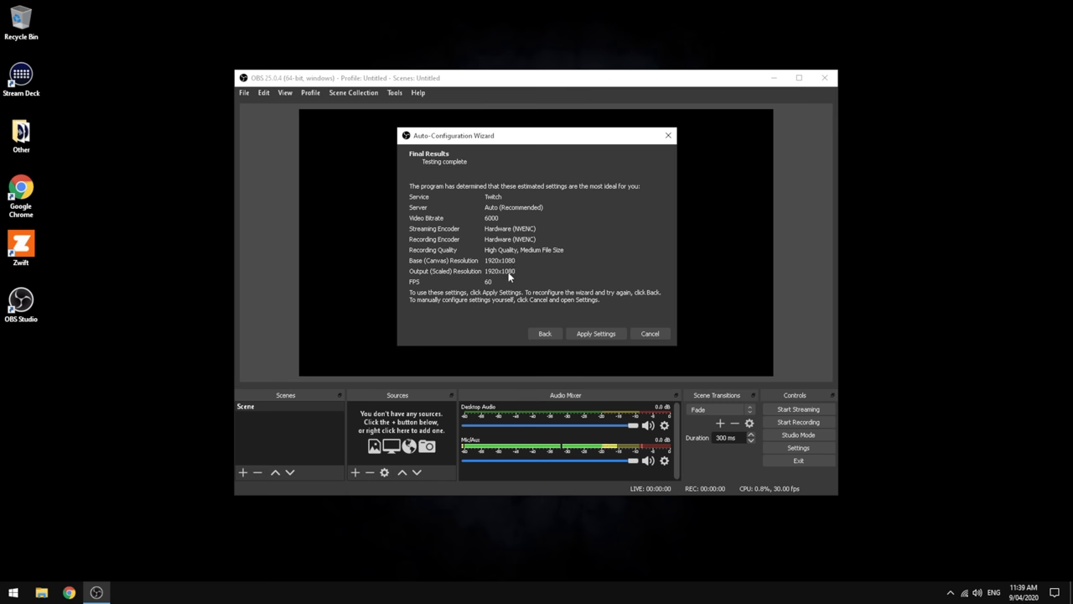
{"action": "mouse_move", "coordinate": [596, 332]}
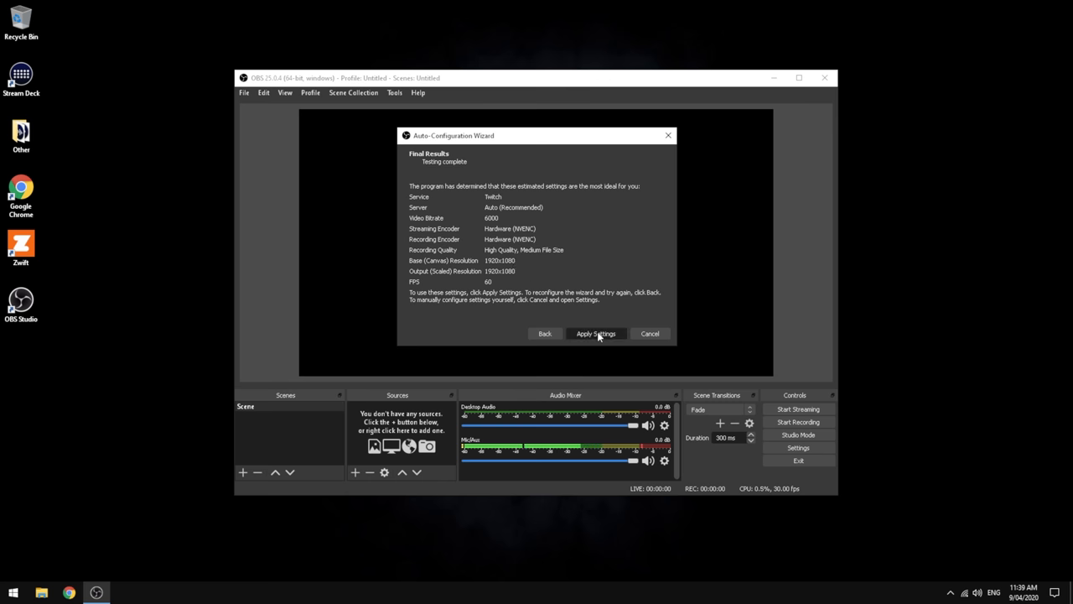
Apply the wizard's recommended 6000 bitrate hardware-encoding settings for Twitch.
{"action": "left_click", "coordinate": [597, 332]}
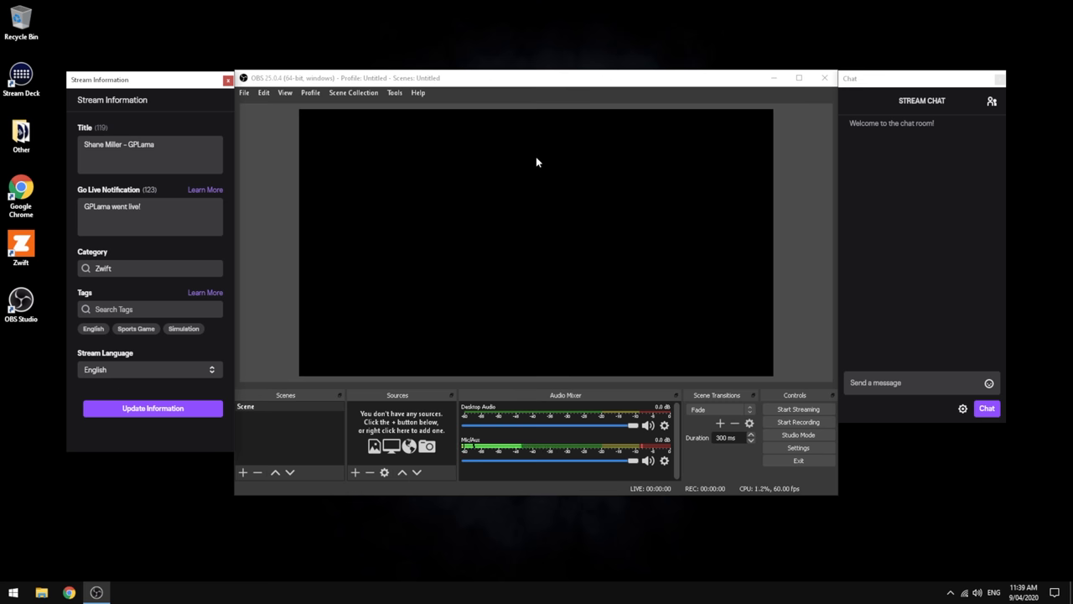
Switch the OBS interface theme from the dark default to System and save the settings.
{"action": "left_click", "coordinate": [285, 92]}
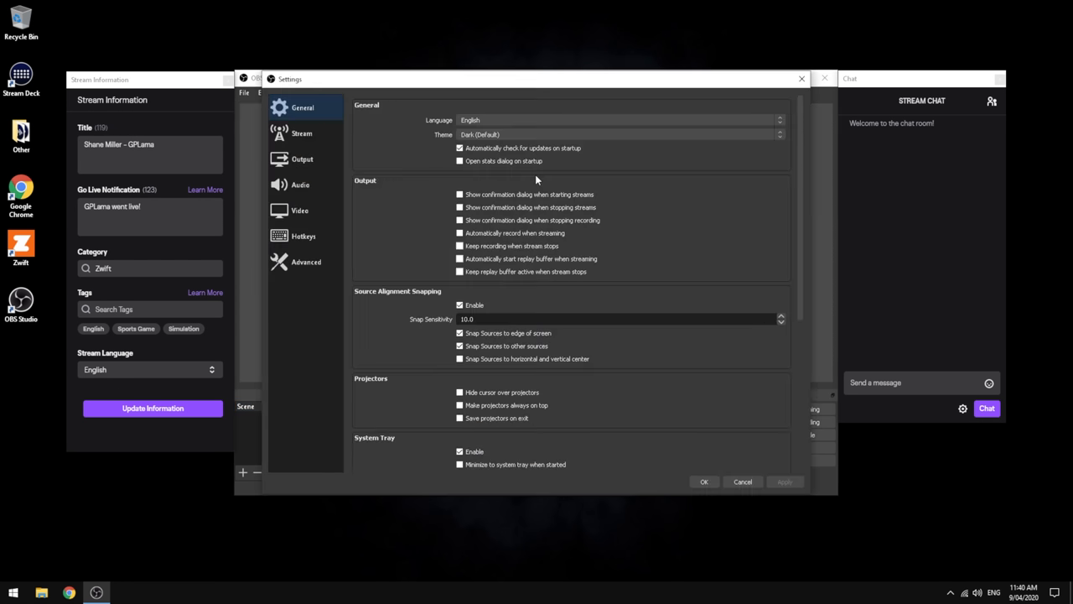
{"action": "left_click", "coordinate": [617, 134]}
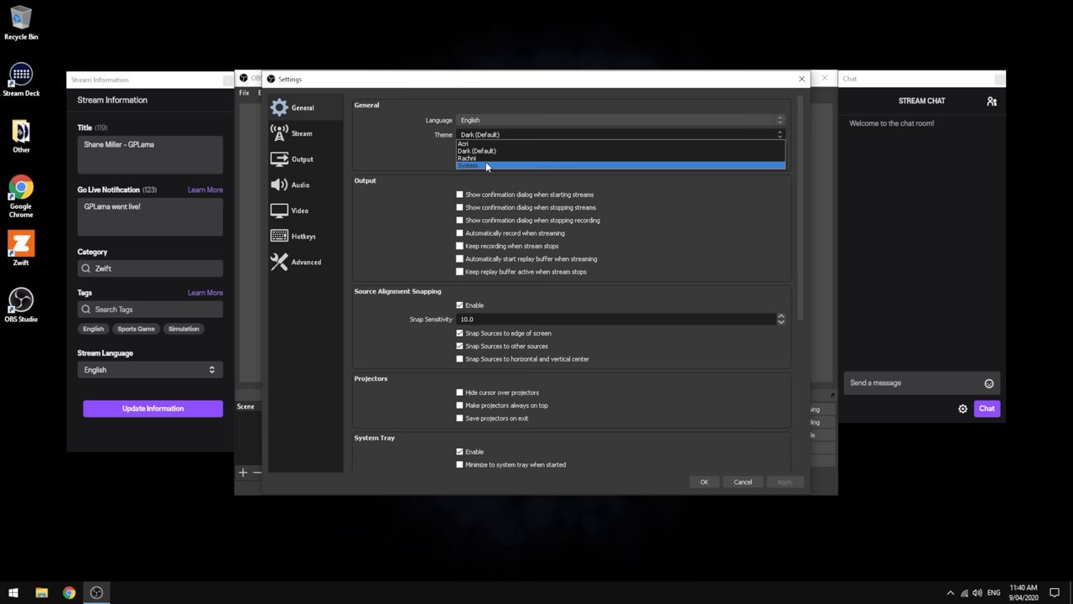
{"action": "left_click", "coordinate": [467, 164]}
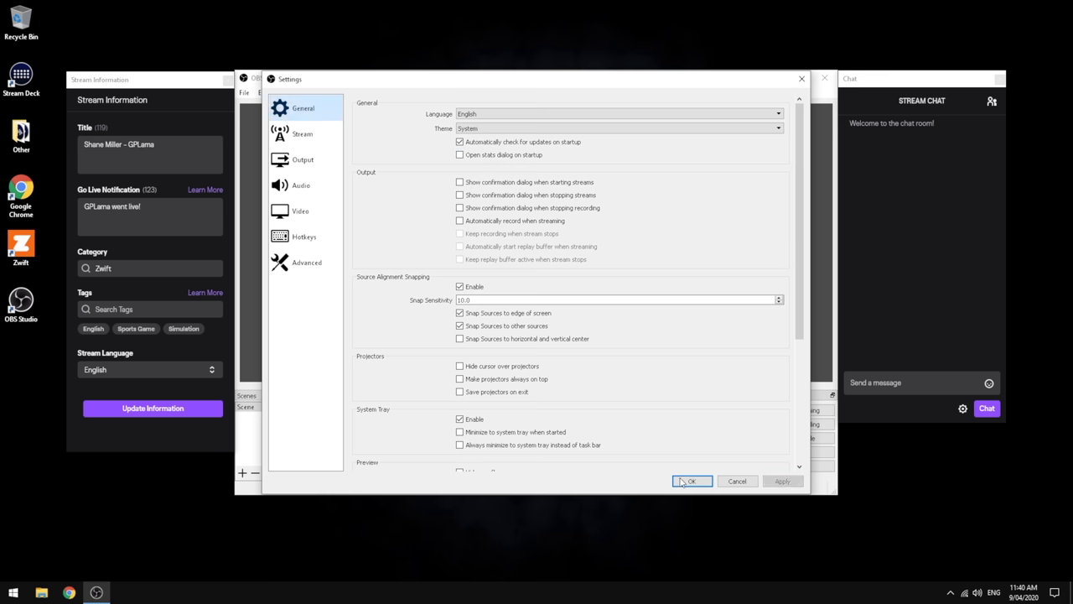
{"action": "left_click", "coordinate": [691, 479]}
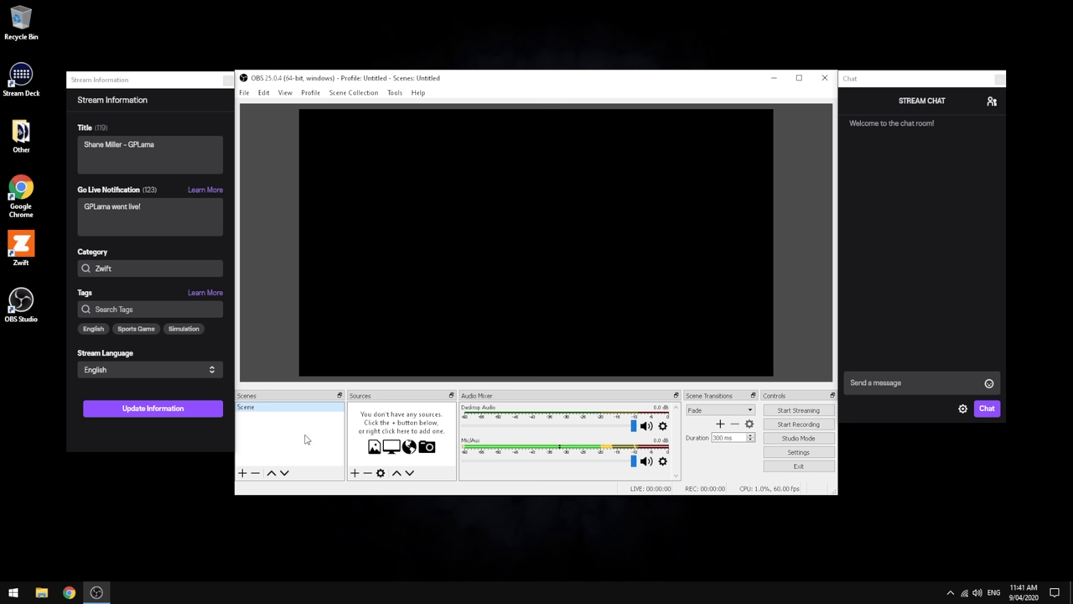
{"action": "mouse_move", "coordinate": [318, 435]}
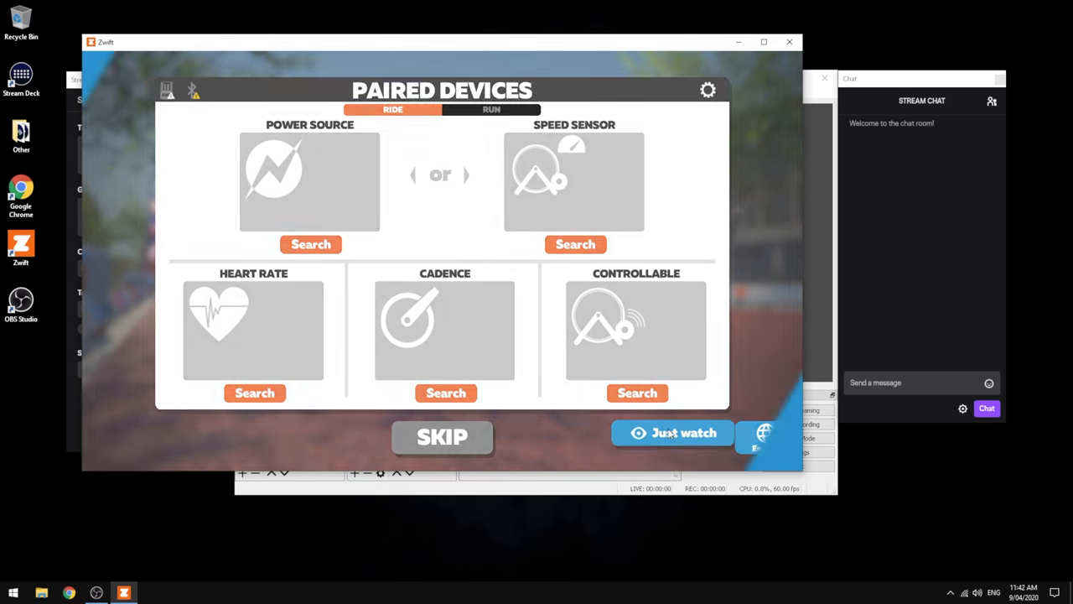
Choose Just Watch on the Paired Devices screen so Zwift loads Watopia without pairing.
{"action": "left_click", "coordinate": [672, 432]}
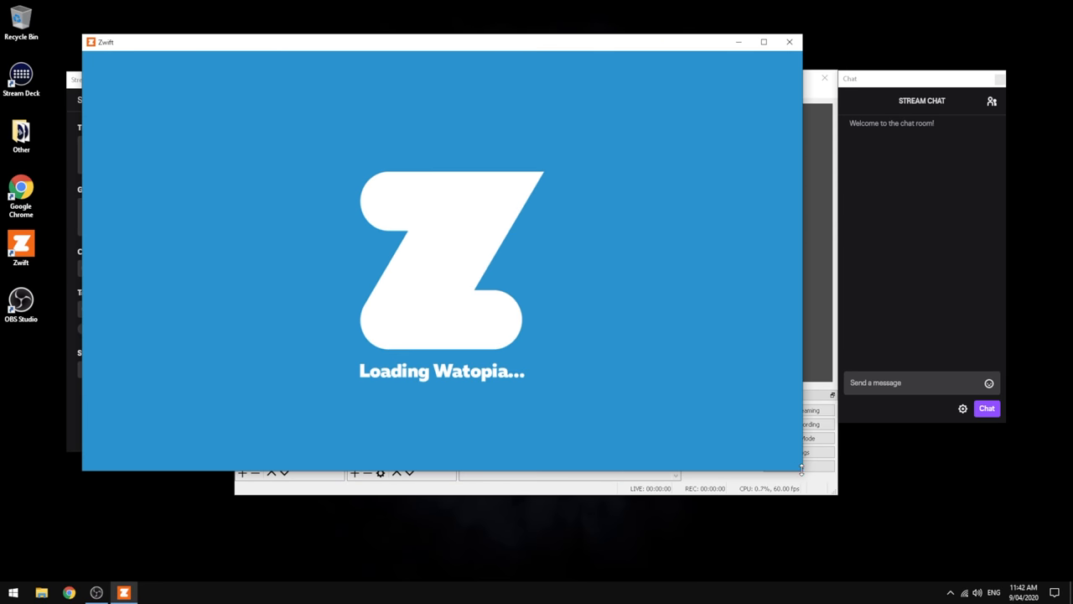
{"action": "mouse_move", "coordinate": [694, 422]}
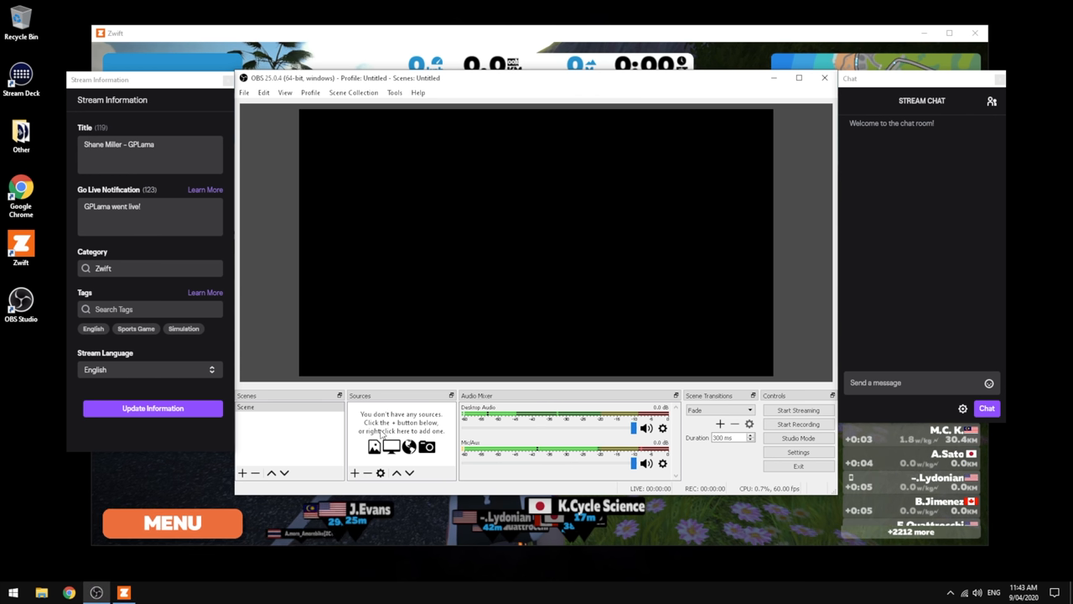
Add a Window Capture source named Zwift targeting the Zwift game window with the Automatic method.
{"action": "left_click", "coordinate": [354, 473]}
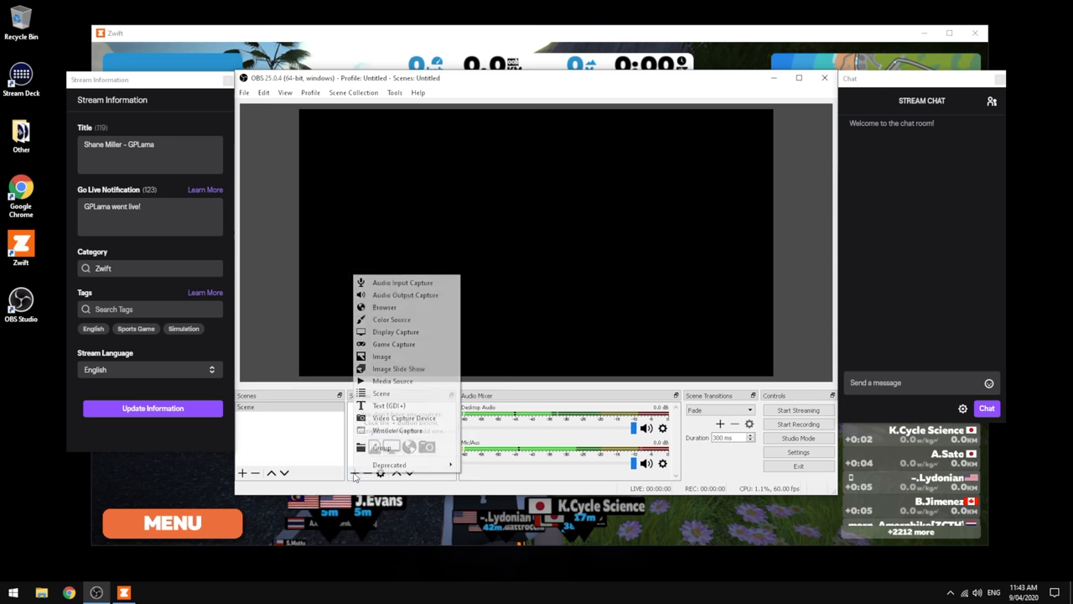
{"action": "left_click", "coordinate": [399, 429]}
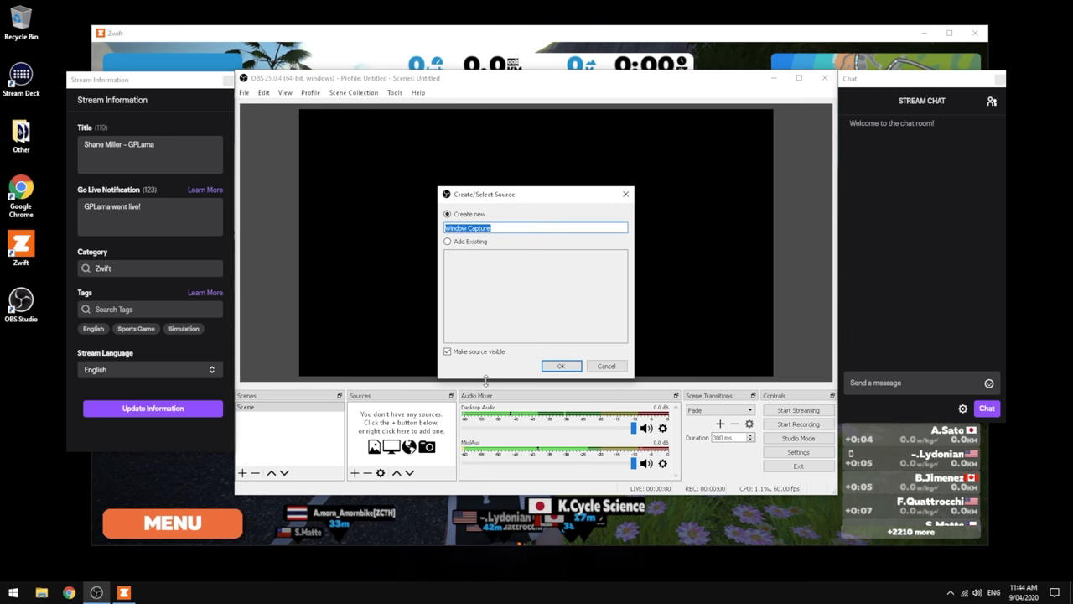
{"action": "type", "text": "Zwift"}
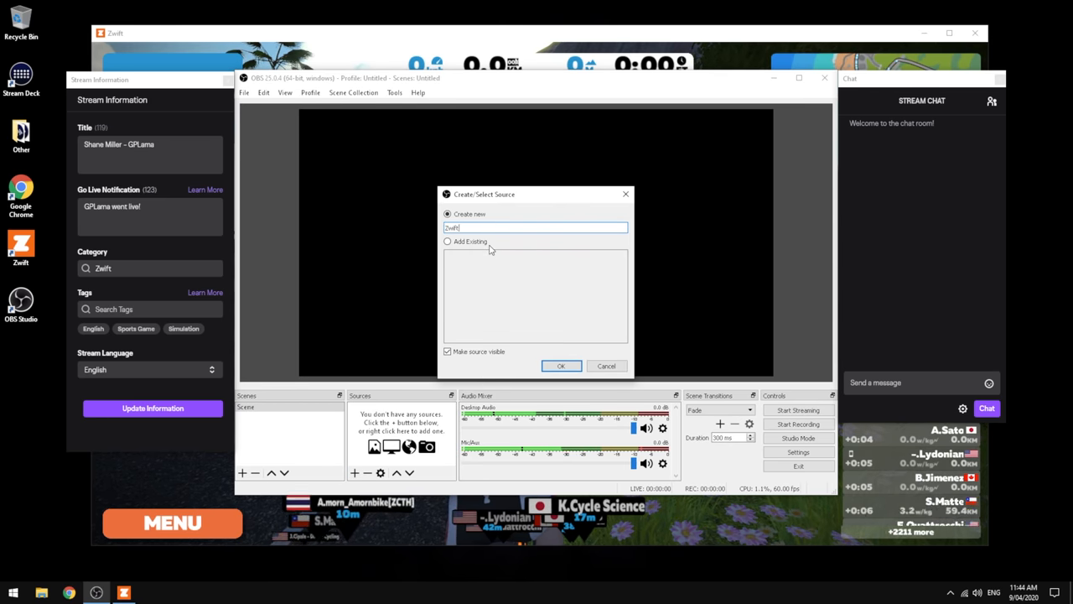
{"action": "left_click", "coordinate": [560, 366]}
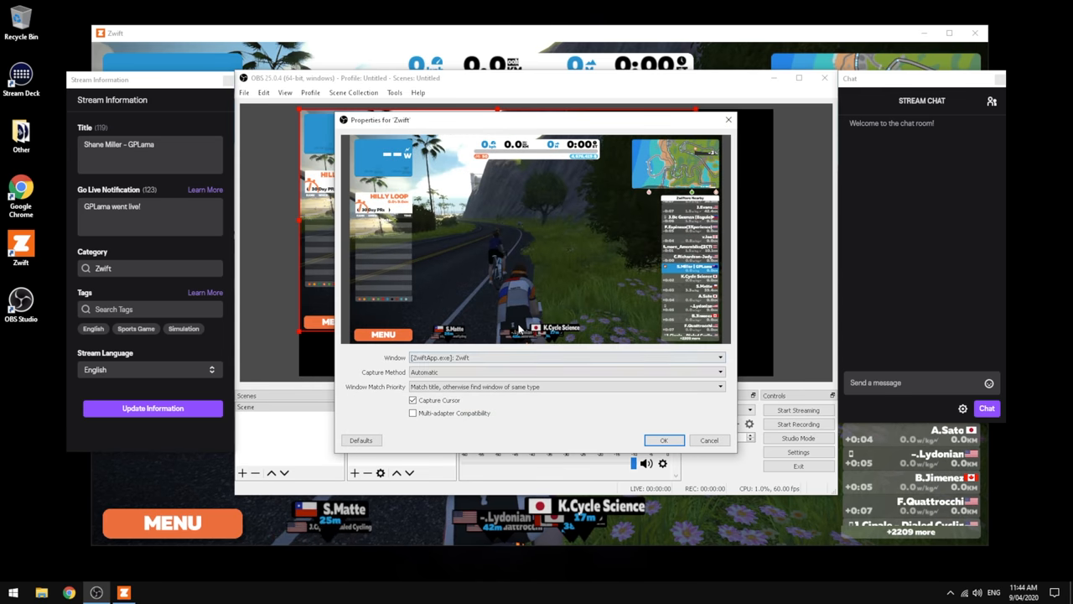
{"action": "left_click", "coordinate": [718, 357]}
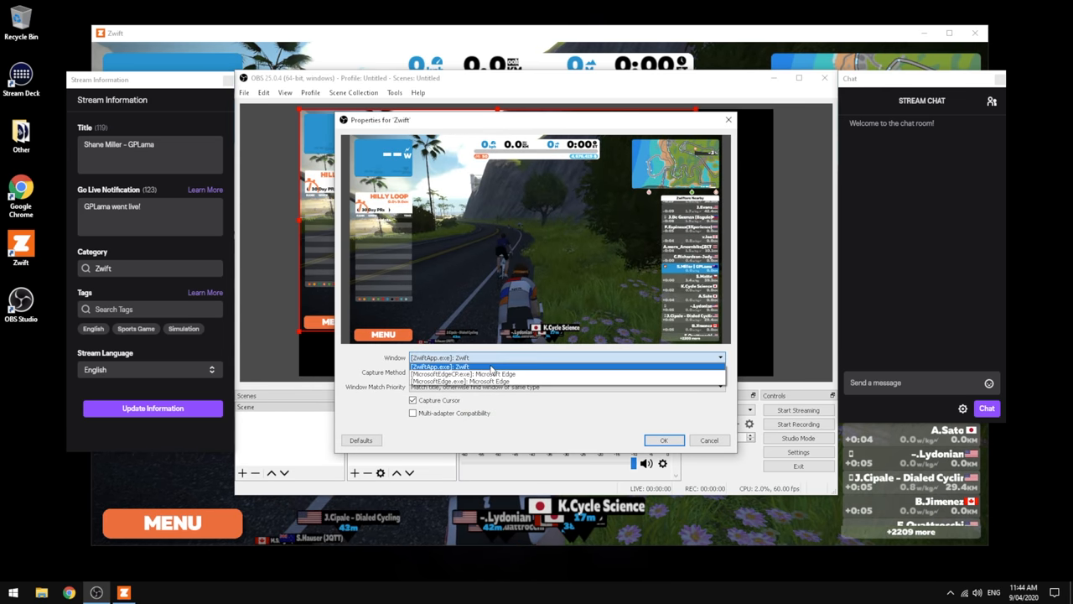
{"action": "left_click", "coordinate": [567, 372]}
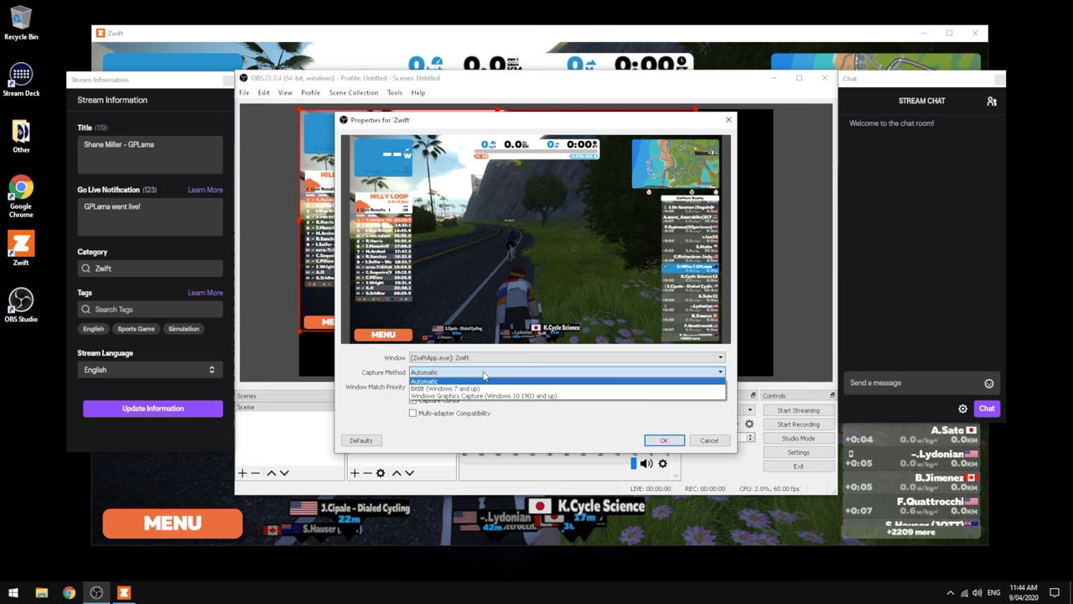
{"action": "left_click", "coordinate": [473, 386]}
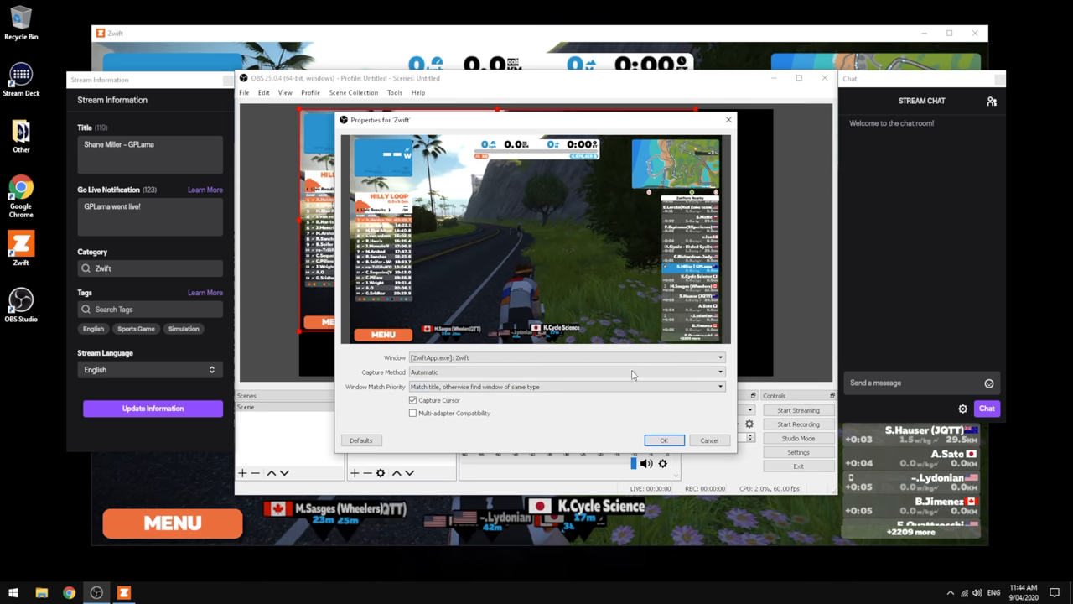
{"action": "left_click", "coordinate": [664, 439]}
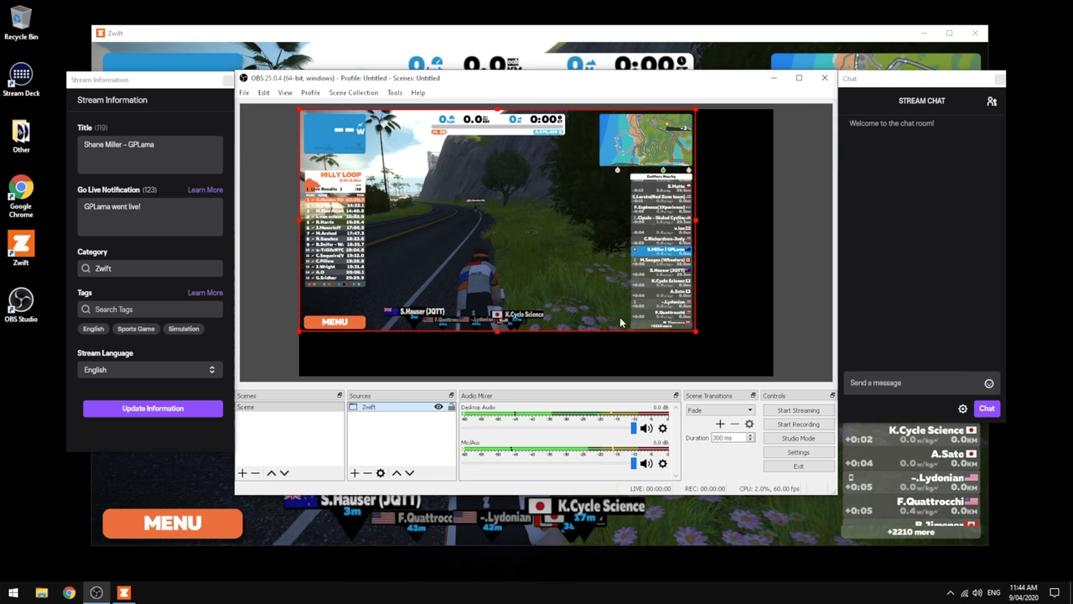
Fit the Zwift capture to the screen and toggle its visibility off and back on.
{"action": "right_click", "coordinate": [620, 322]}
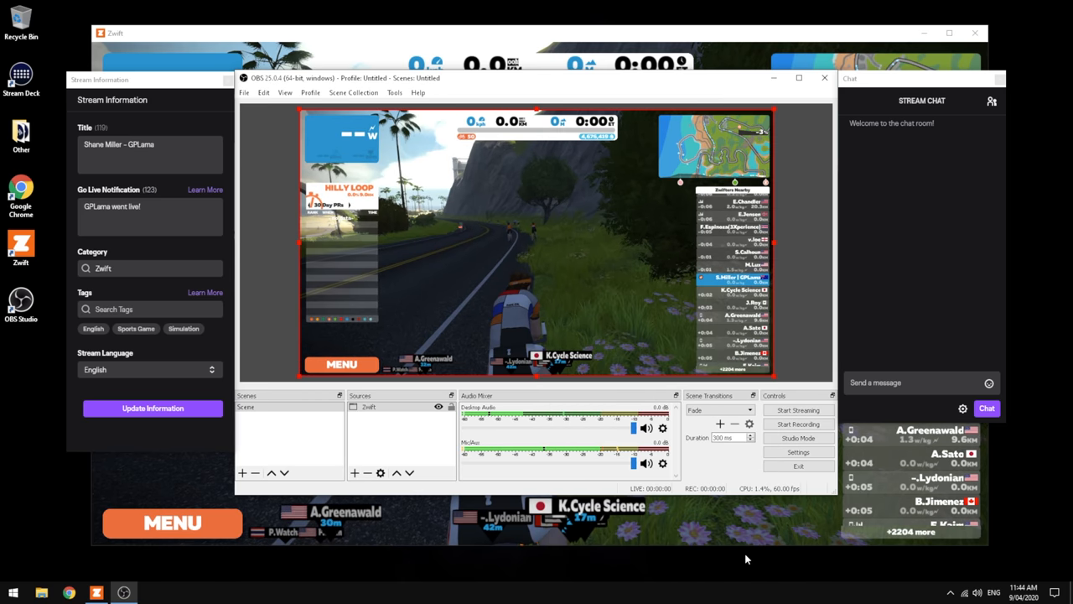
{"action": "mouse_move", "coordinate": [949, 5]}
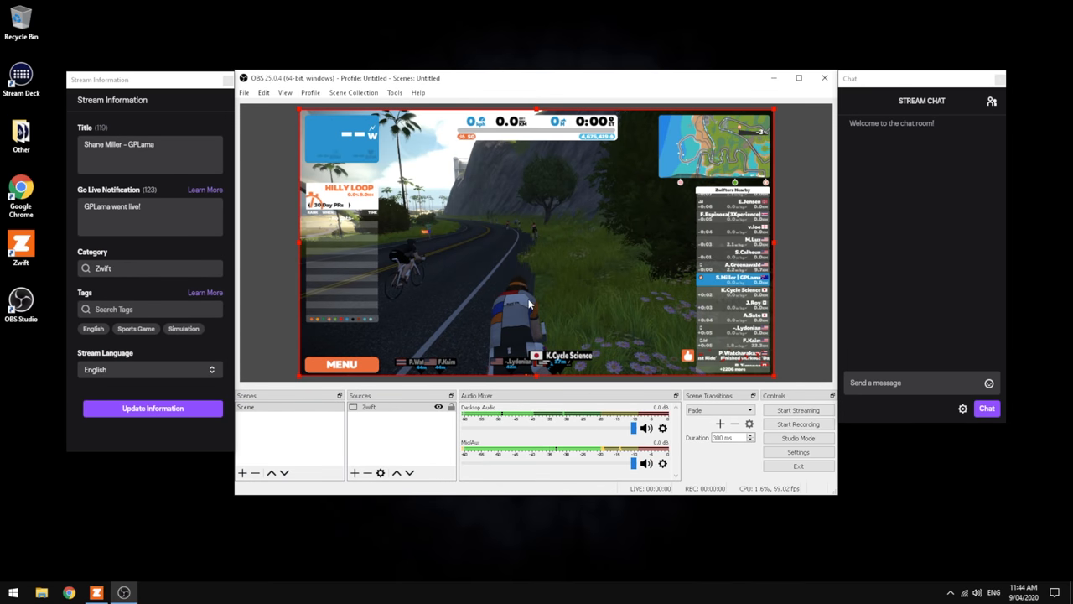
{"action": "mouse_move", "coordinate": [523, 243]}
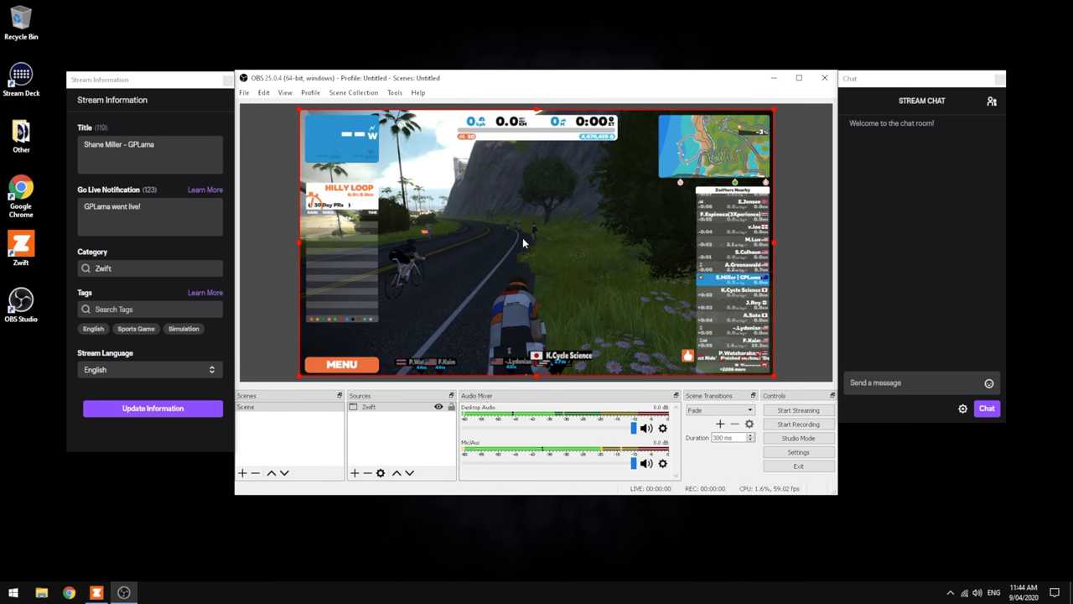
{"action": "mouse_move", "coordinate": [384, 247]}
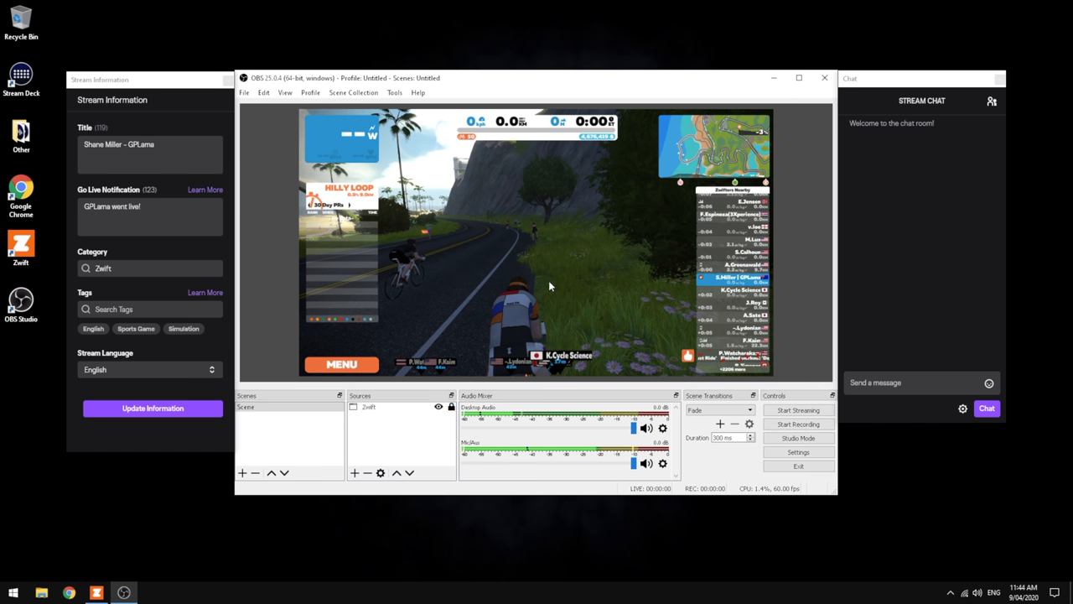
{"action": "left_click", "coordinate": [439, 407]}
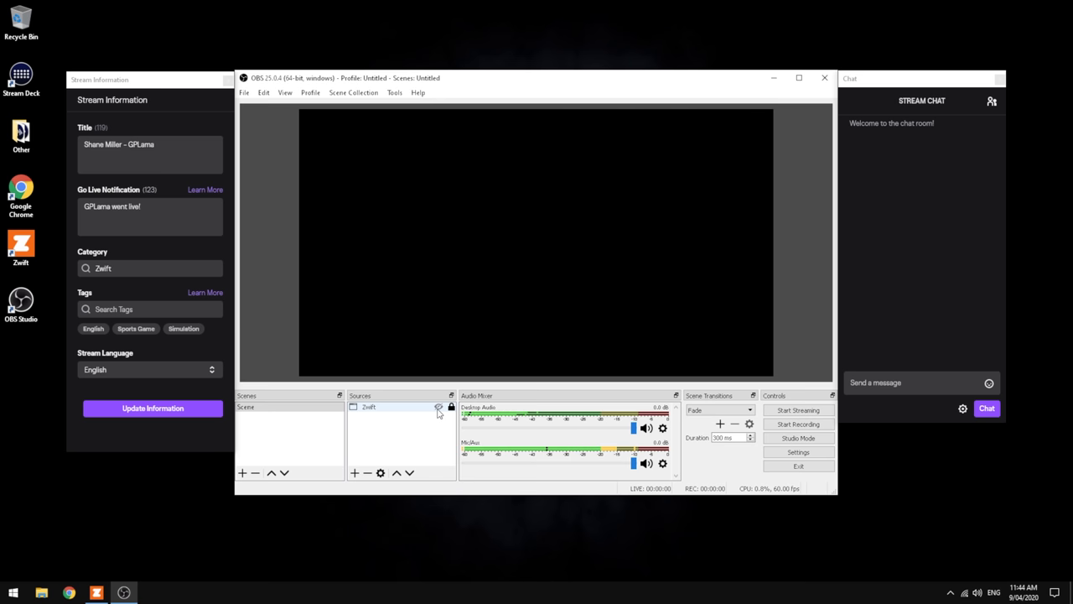
{"action": "left_click", "coordinate": [437, 407]}
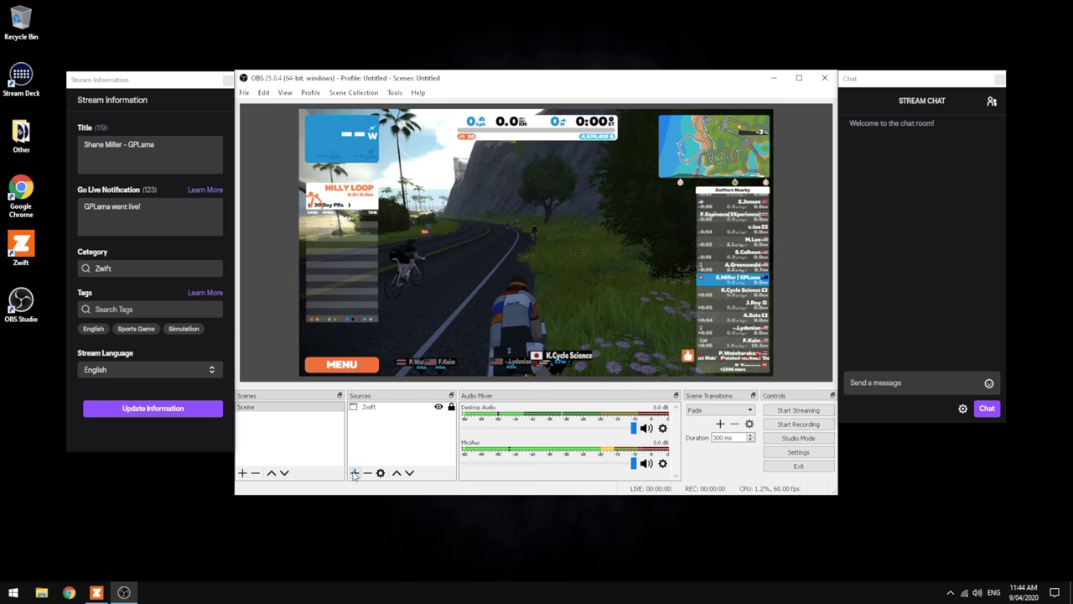
Add a Video Capture Device source named WebCam at a custom 1920x1080 resolution.
{"action": "left_click", "coordinate": [353, 473]}
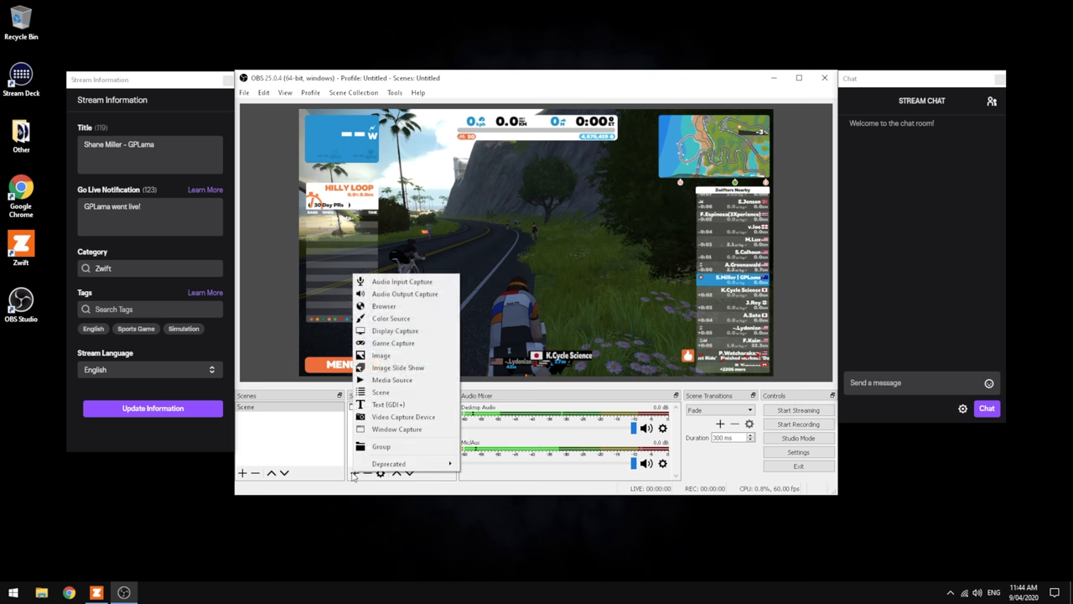
{"action": "left_click", "coordinate": [402, 416]}
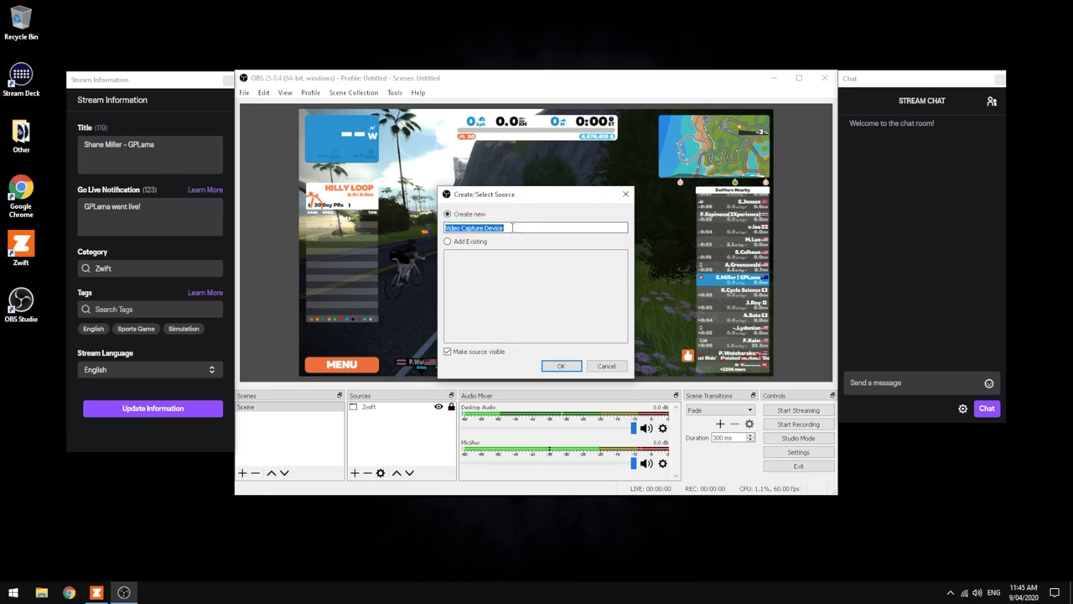
{"action": "type", "text": "WebCam"}
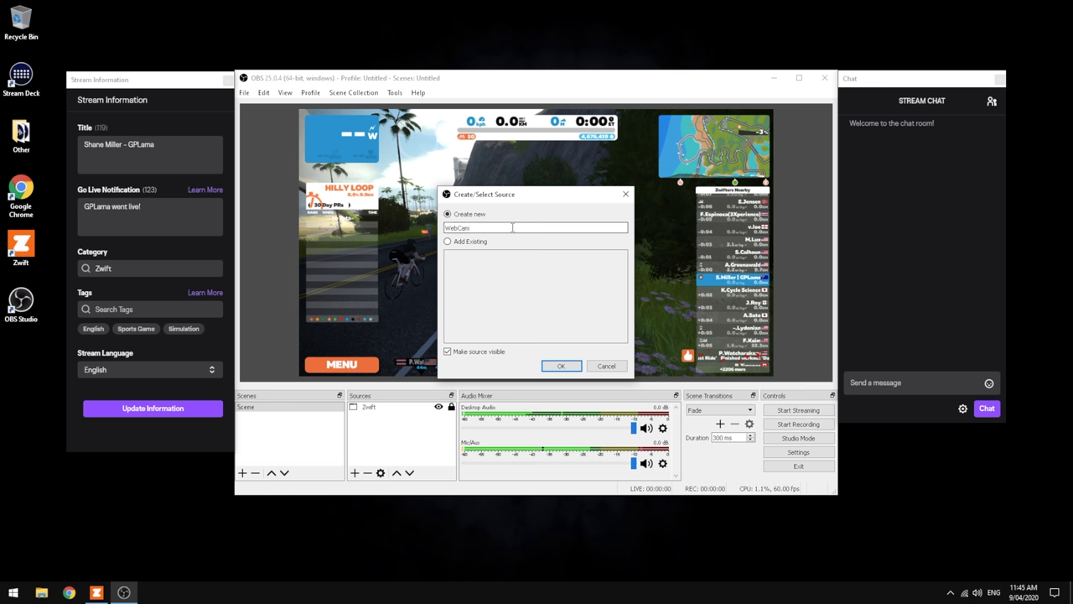
{"action": "left_click", "coordinate": [560, 365]}
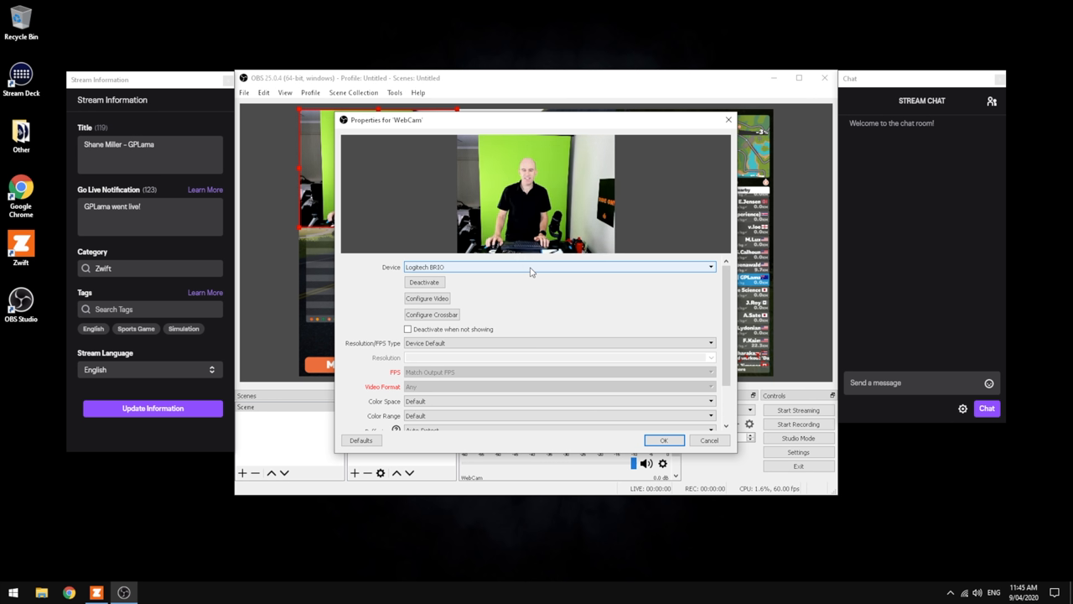
{"action": "mouse_move", "coordinate": [493, 298]}
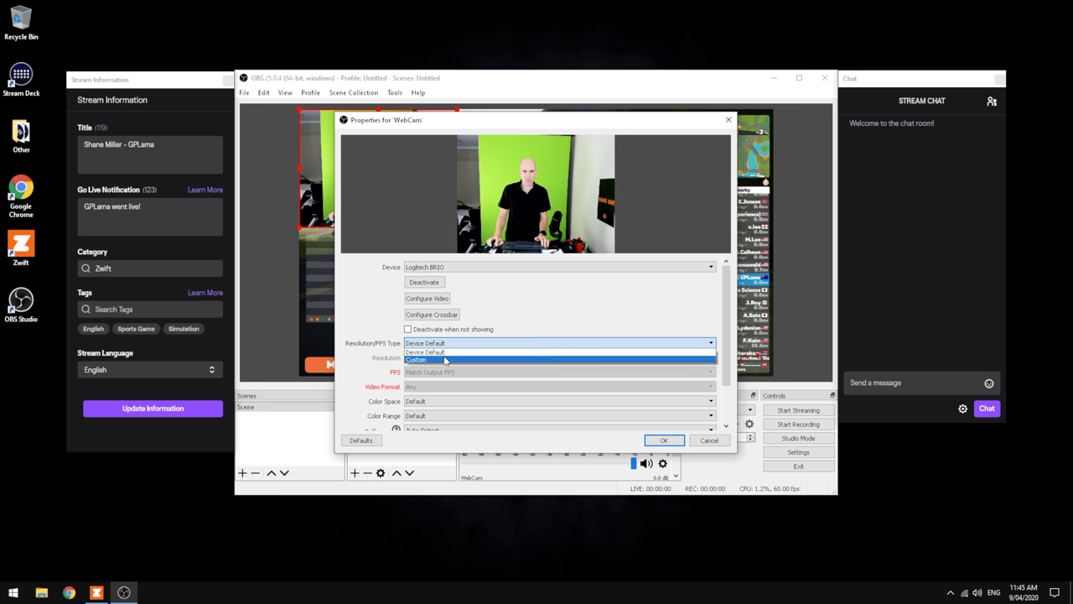
{"action": "left_click", "coordinate": [415, 359]}
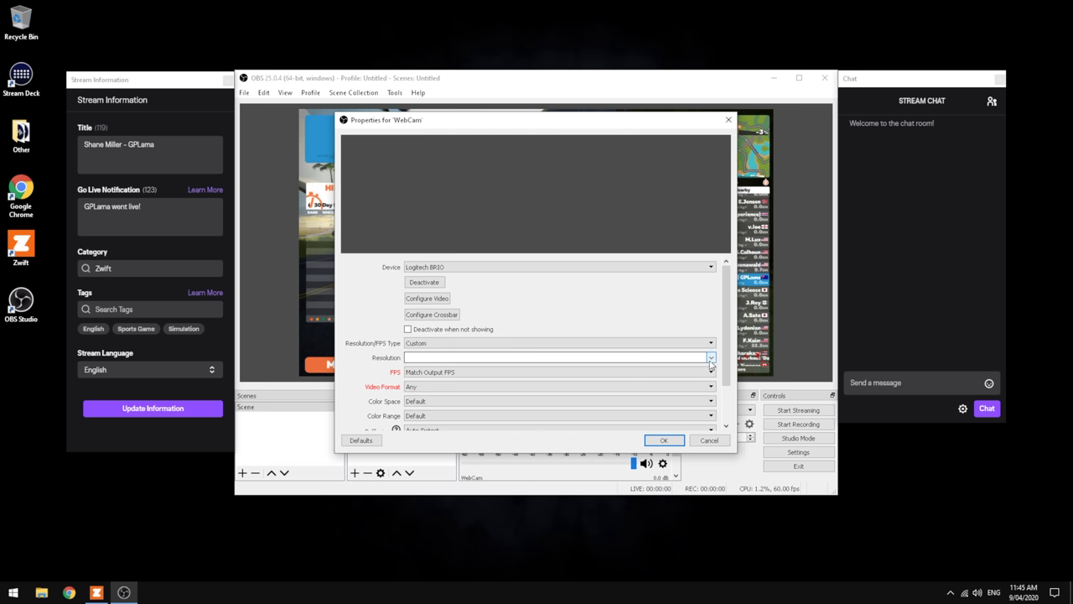
{"action": "left_click", "coordinate": [711, 357]}
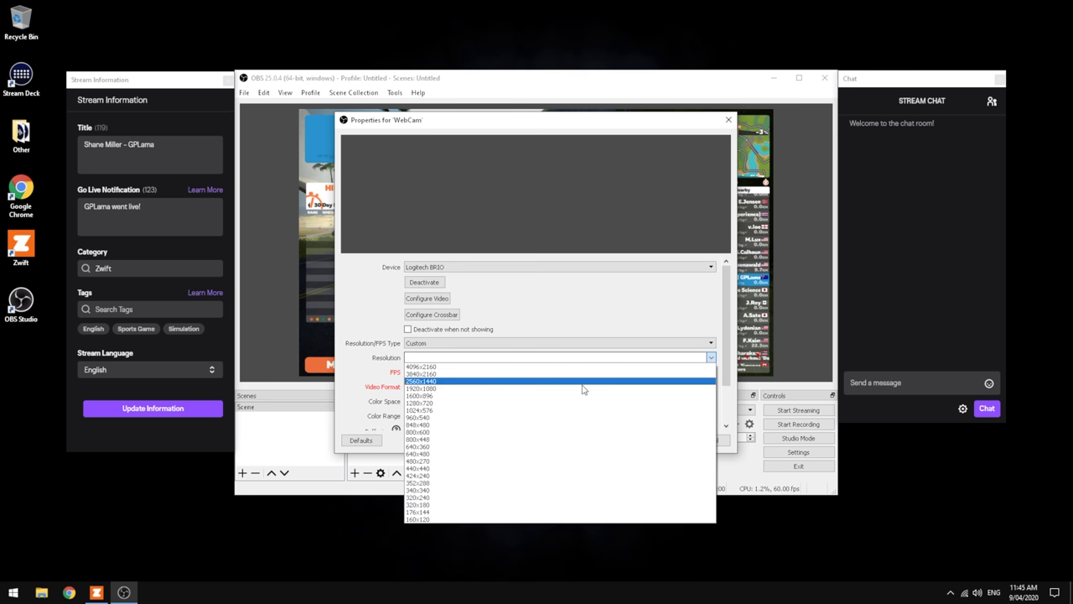
{"action": "left_click", "coordinate": [423, 389]}
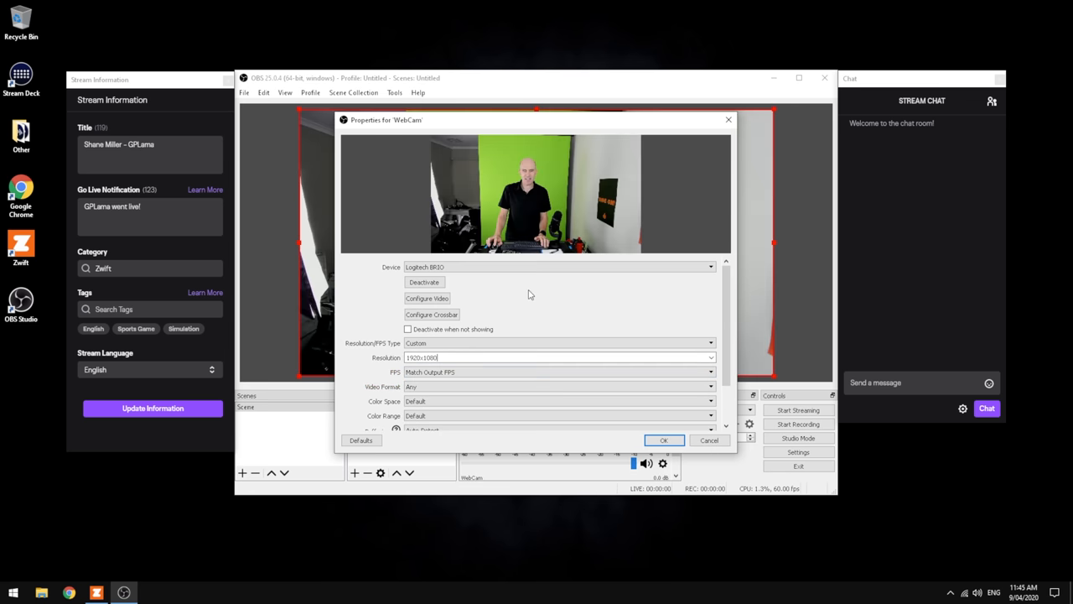
{"action": "mouse_move", "coordinate": [533, 493]}
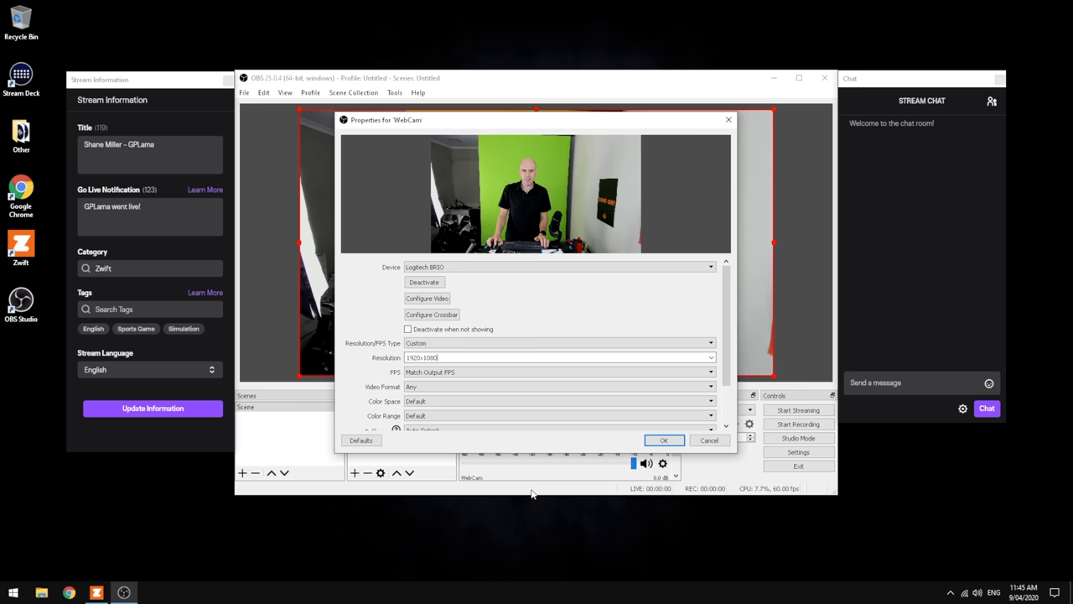
{"action": "left_click", "coordinate": [664, 439]}
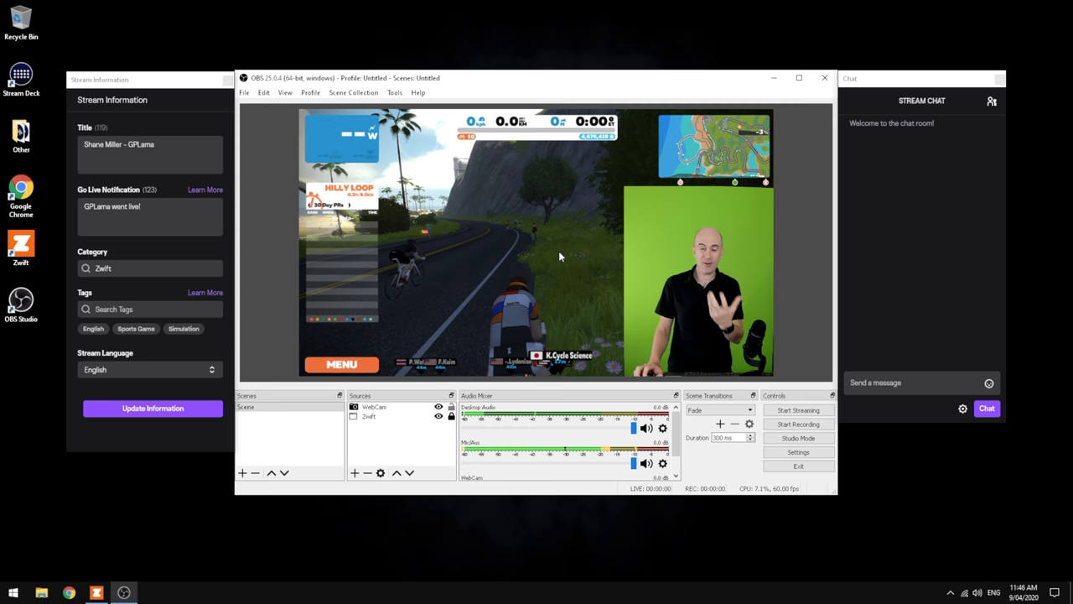
{"action": "mouse_move", "coordinate": [563, 265]}
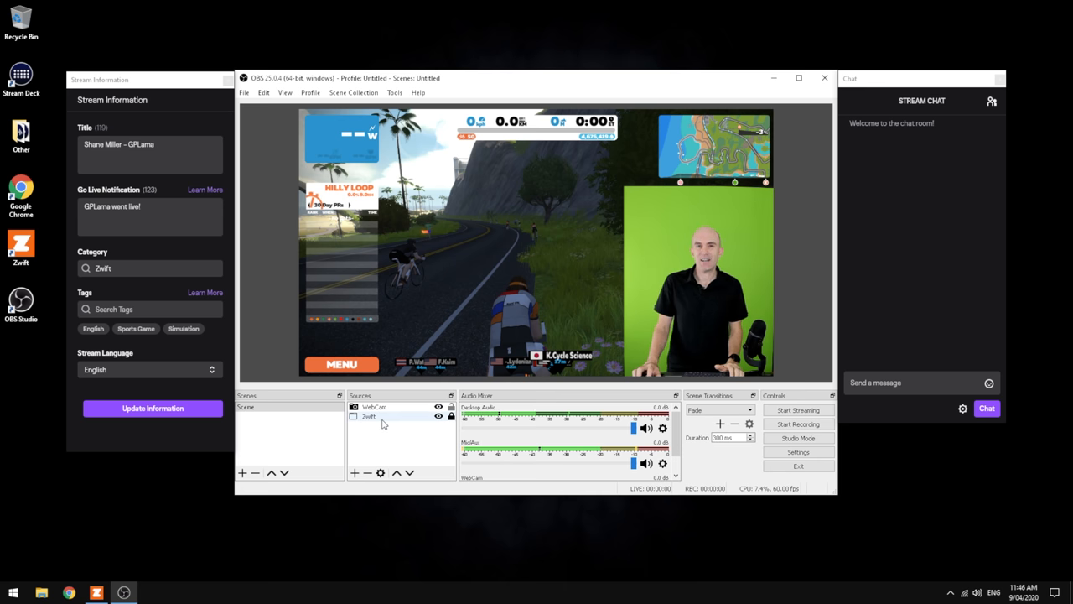
Add a Chroma Key filter to the WebCam source and toggle it off and on to compare.
{"action": "right_click", "coordinate": [372, 408]}
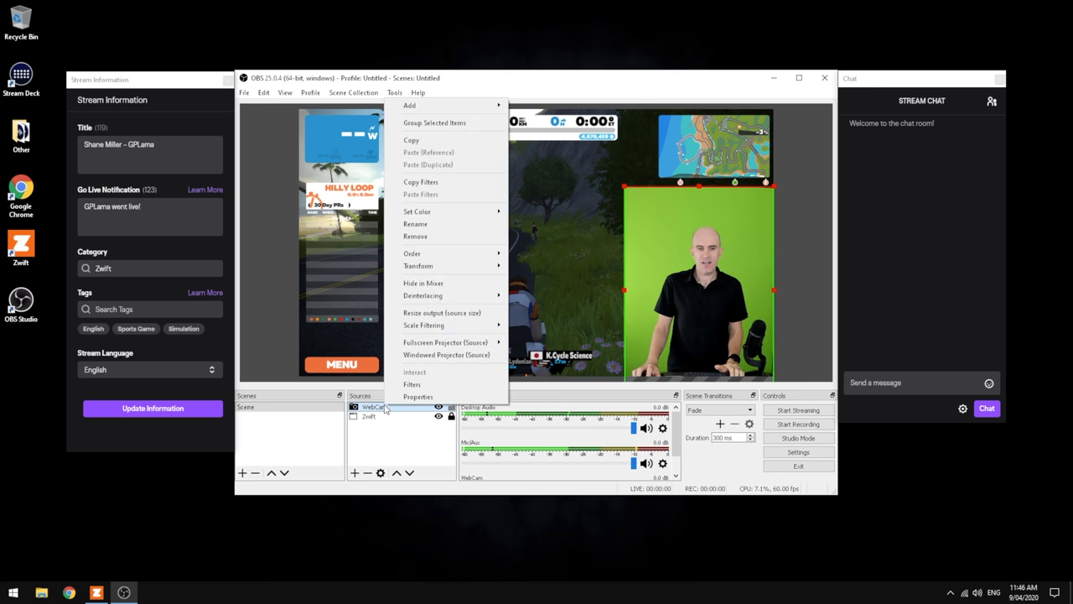
{"action": "left_click", "coordinate": [413, 384]}
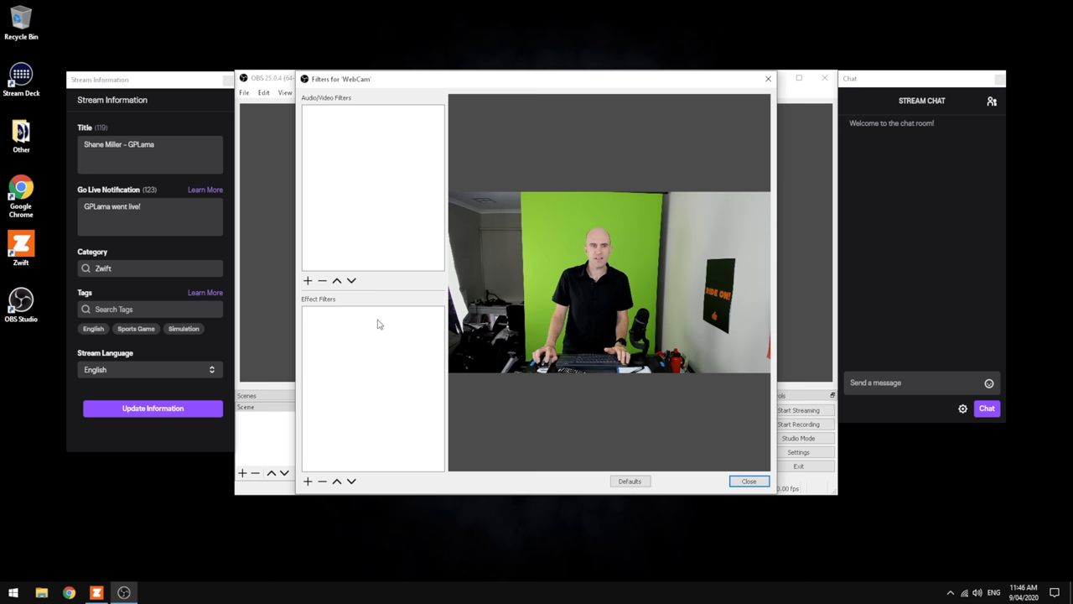
{"action": "left_click", "coordinate": [308, 479]}
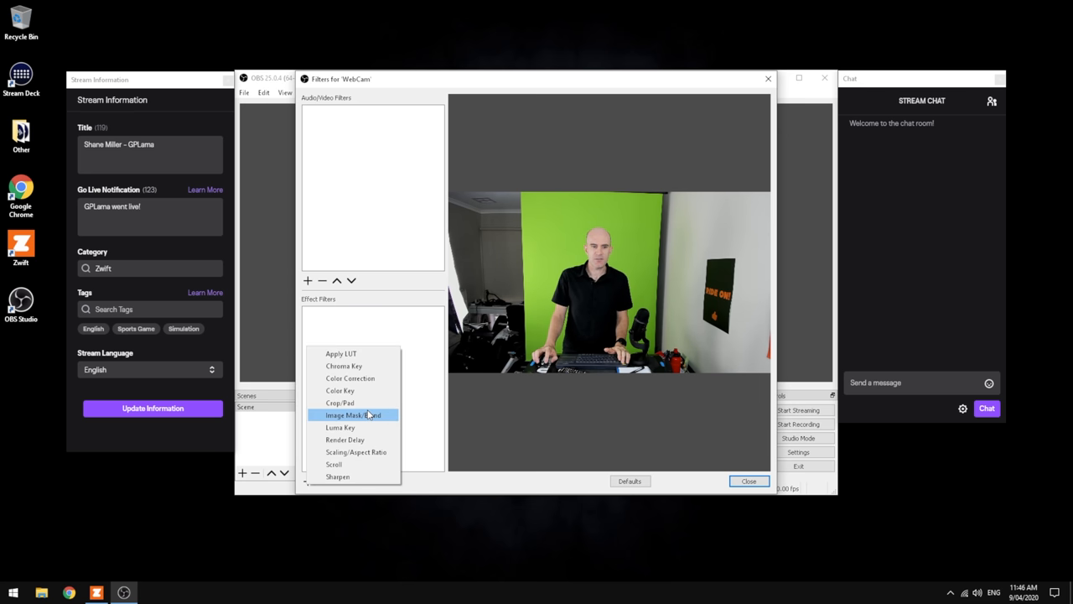
{"action": "left_click", "coordinate": [344, 366]}
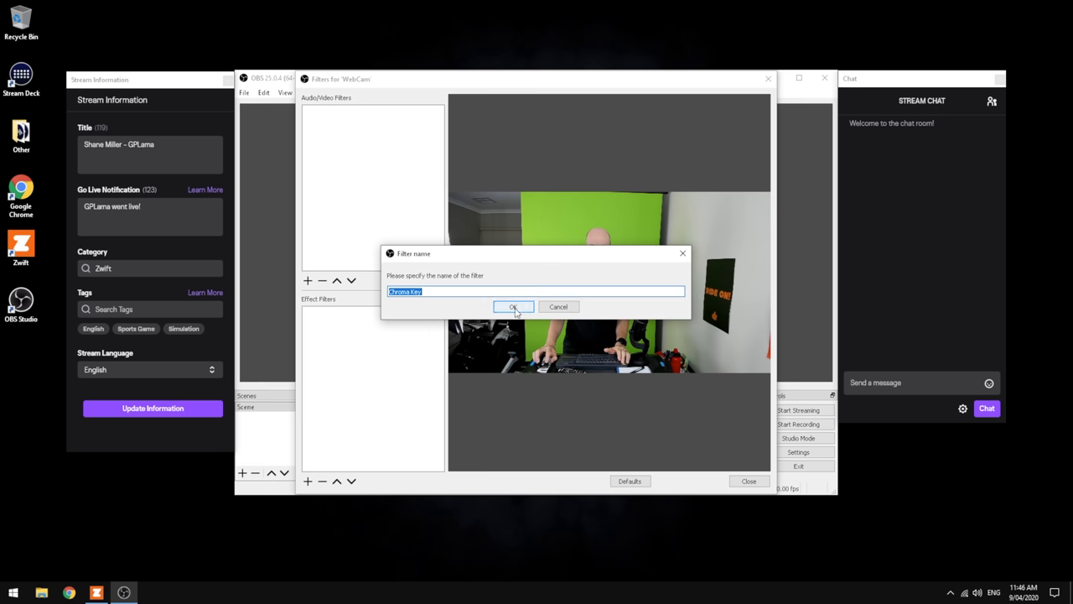
{"action": "left_click", "coordinate": [513, 306]}
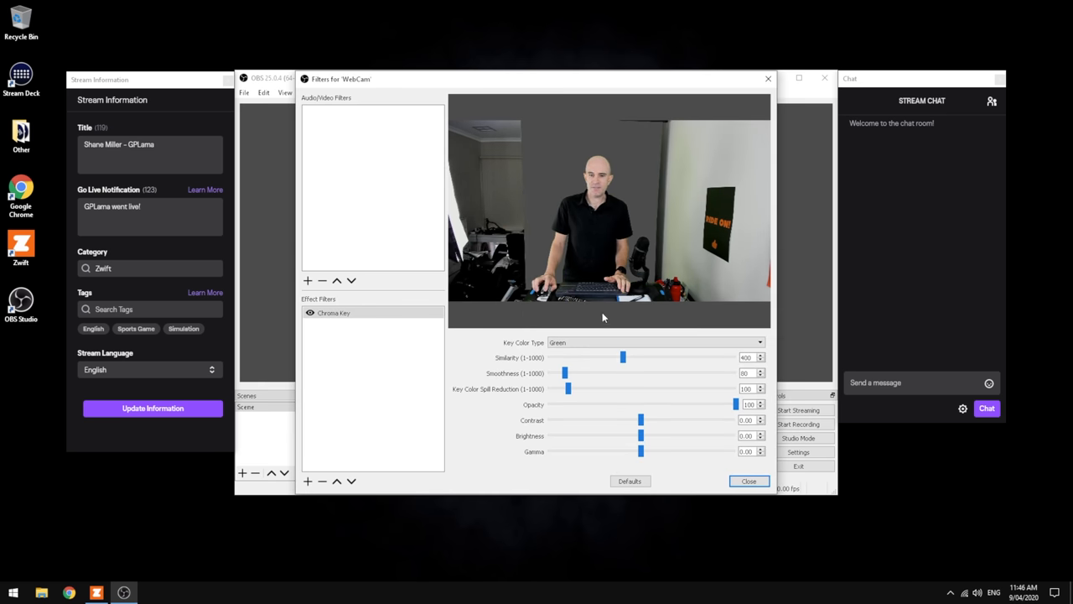
{"action": "left_click", "coordinate": [748, 479]}
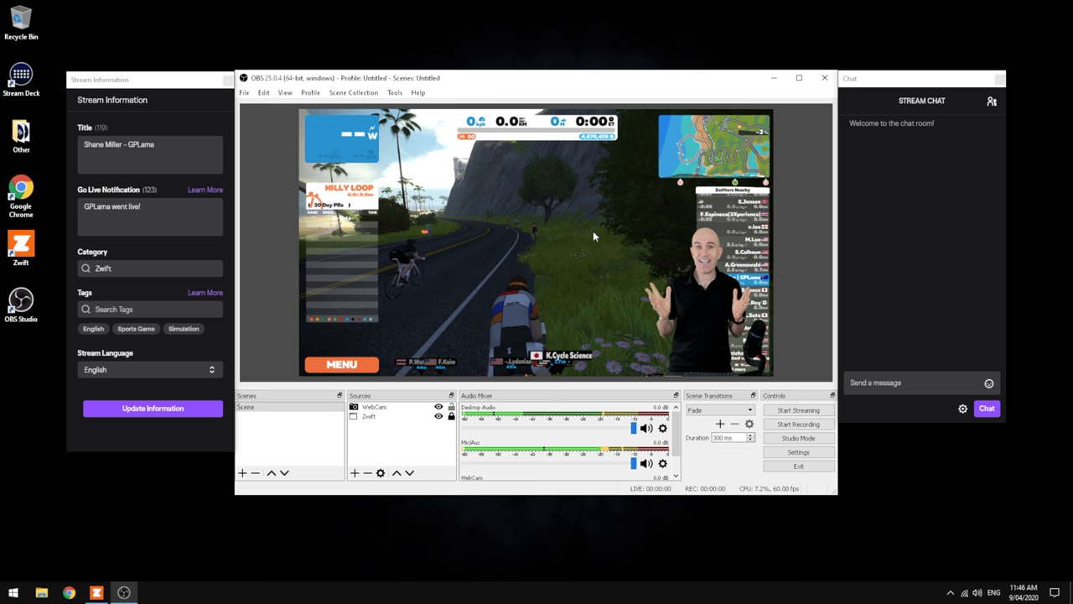
{"action": "mouse_move", "coordinate": [528, 342]}
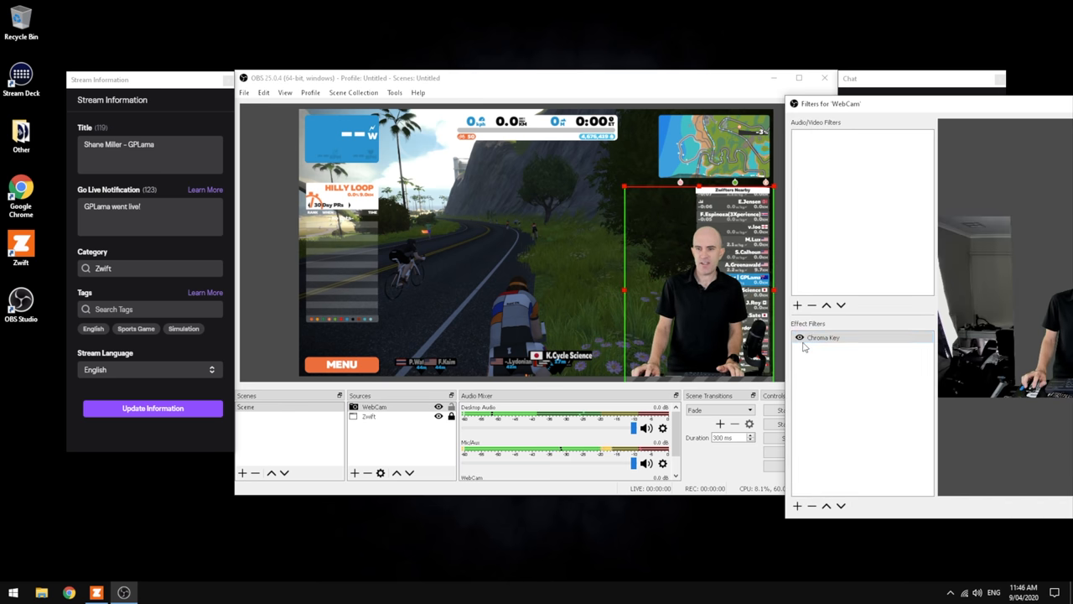
{"action": "left_click", "coordinate": [799, 337]}
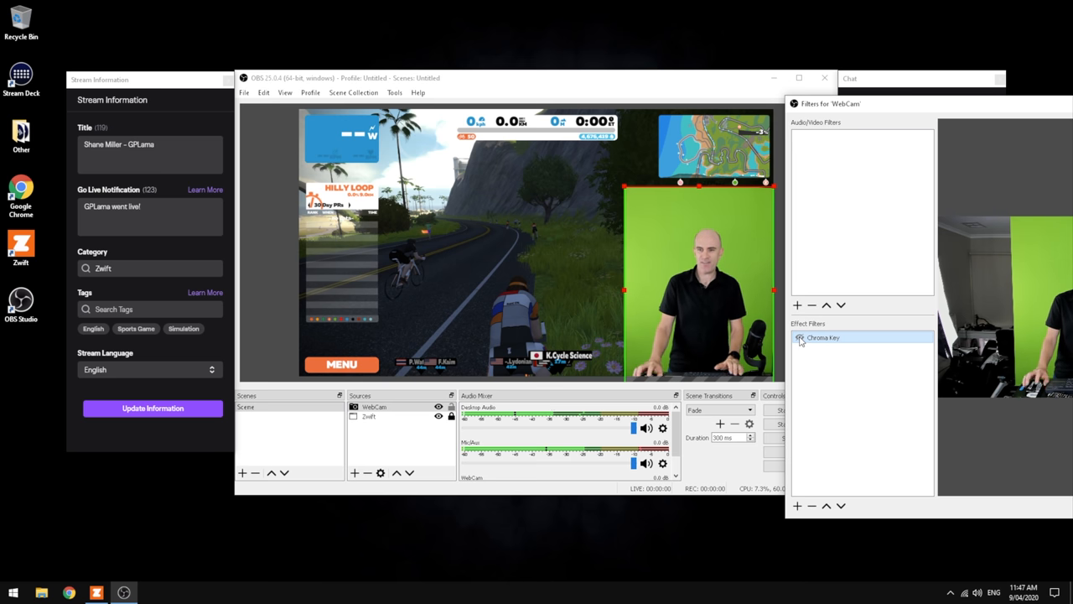
{"action": "left_click", "coordinate": [800, 337]}
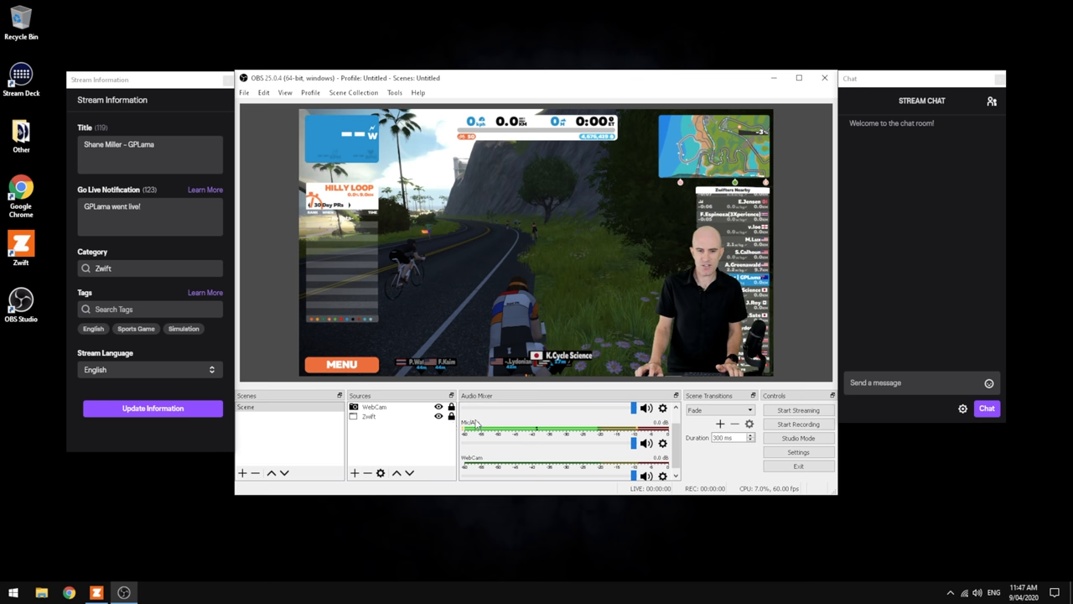
Set the Mic/Aux input device to the Yeti Stereo Microphone and bring up its filters.
{"action": "right_click", "coordinate": [662, 443]}
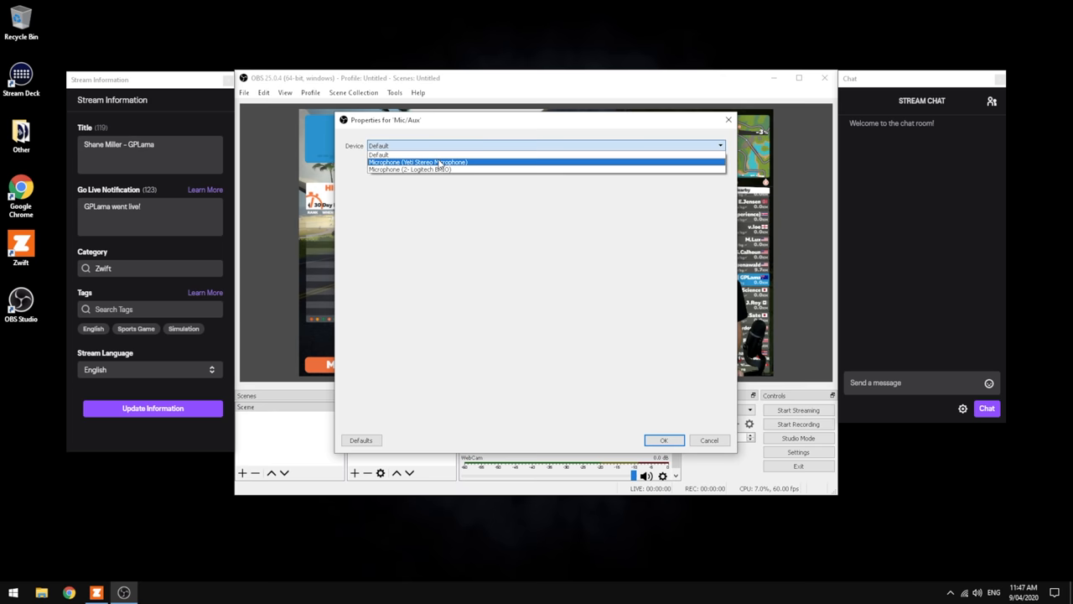
{"action": "left_click", "coordinate": [664, 439]}
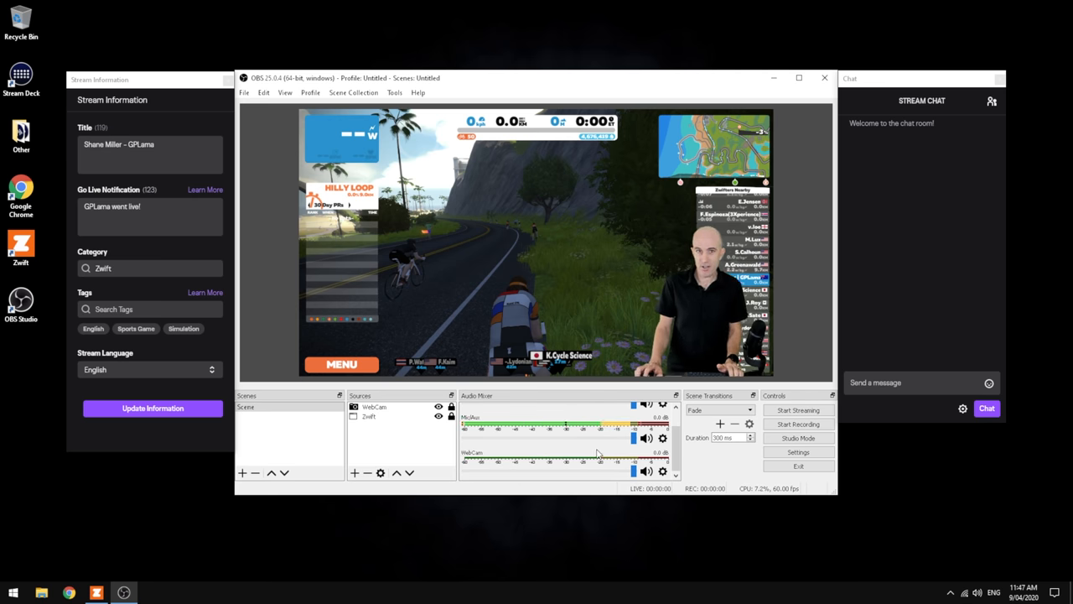
{"action": "left_click", "coordinate": [647, 469]}
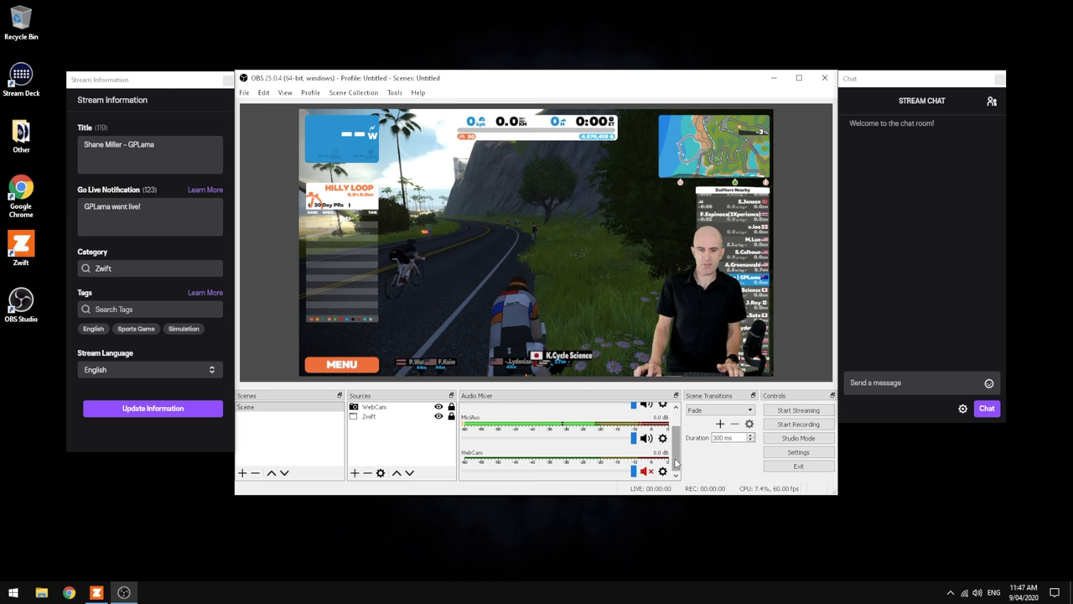
{"action": "scroll", "scroll_direction": "up", "scroll_amount": 3}
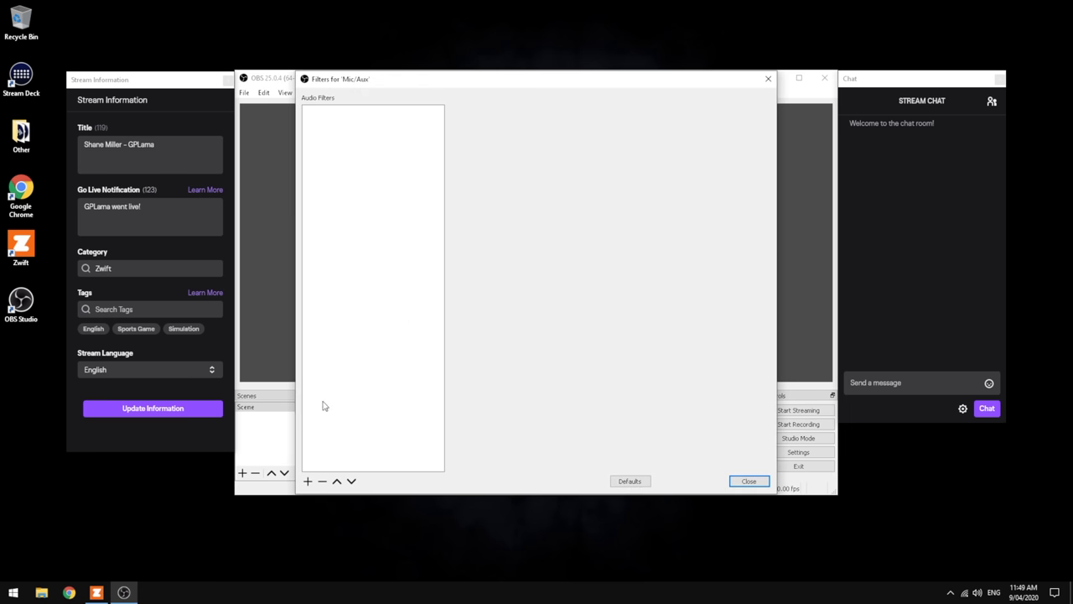
Add a Noise Suppression filter to Mic/Aux and adjust its suppression level slider.
{"action": "left_click", "coordinate": [309, 479]}
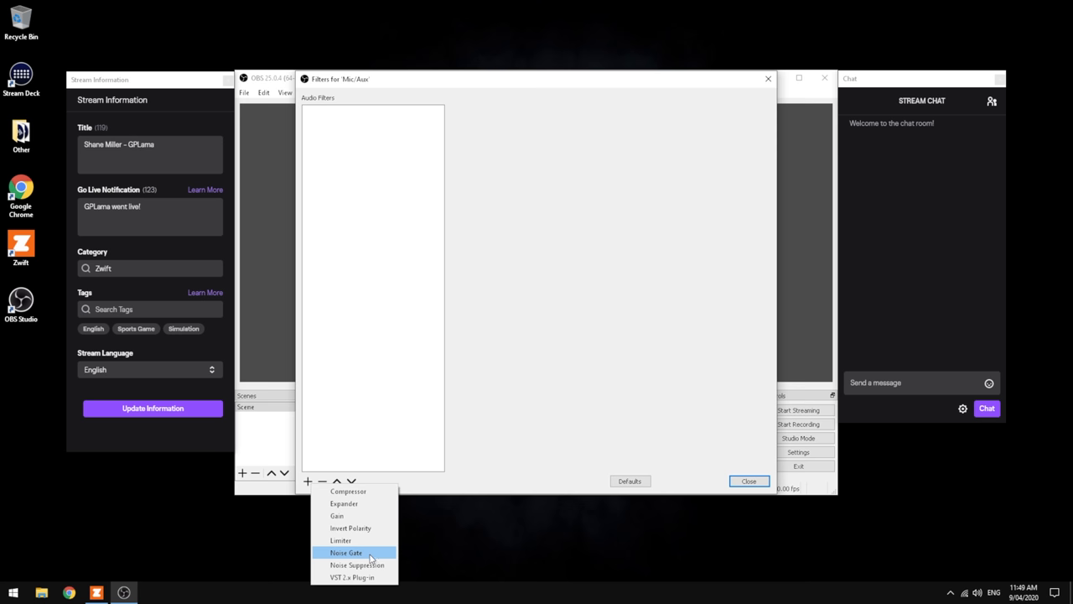
{"action": "left_click", "coordinate": [356, 563]}
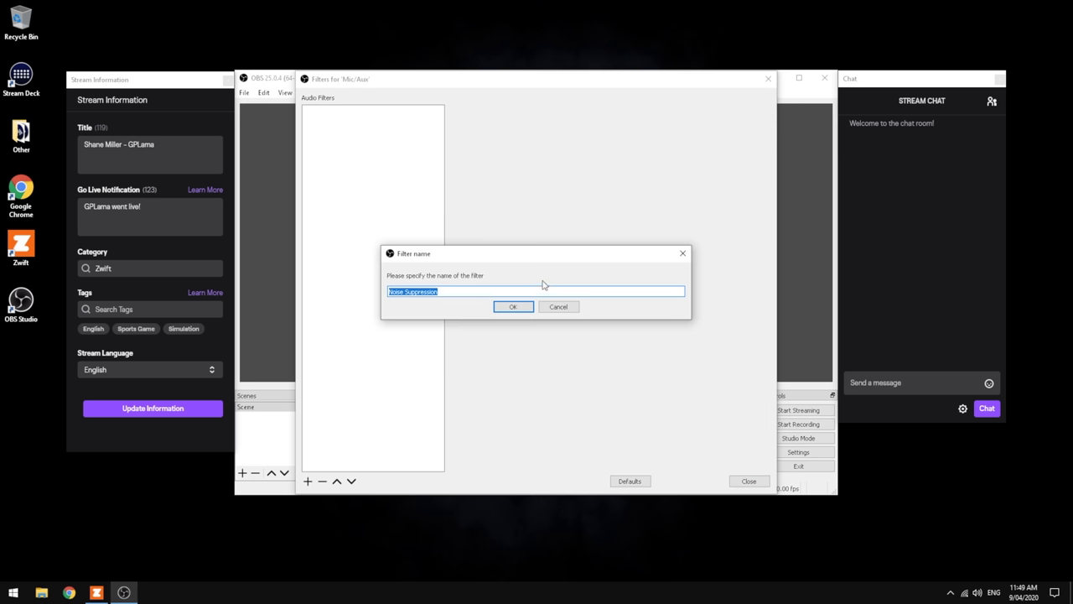
{"action": "left_click", "coordinate": [513, 306]}
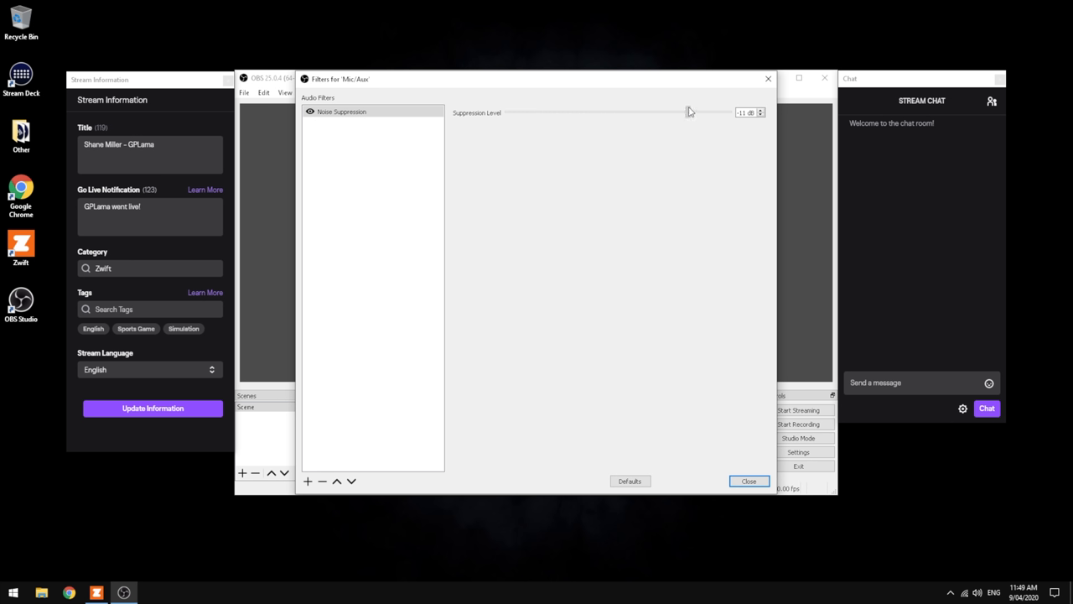
{"action": "left_click_drag", "start_coordinate": [714, 111], "coordinate": [691, 111]}
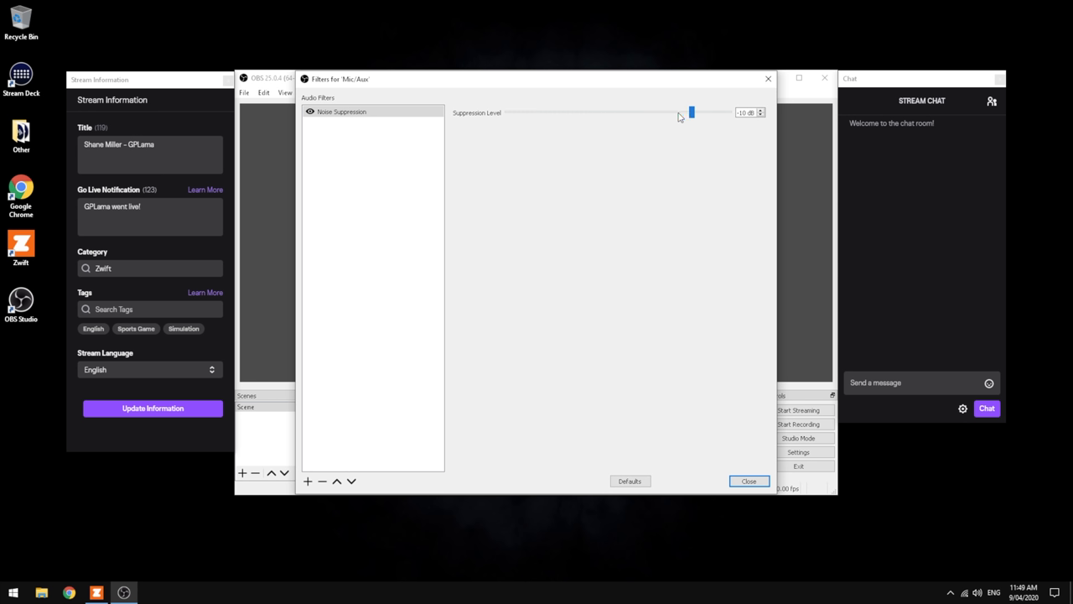
{"action": "mouse_move", "coordinate": [678, 118]}
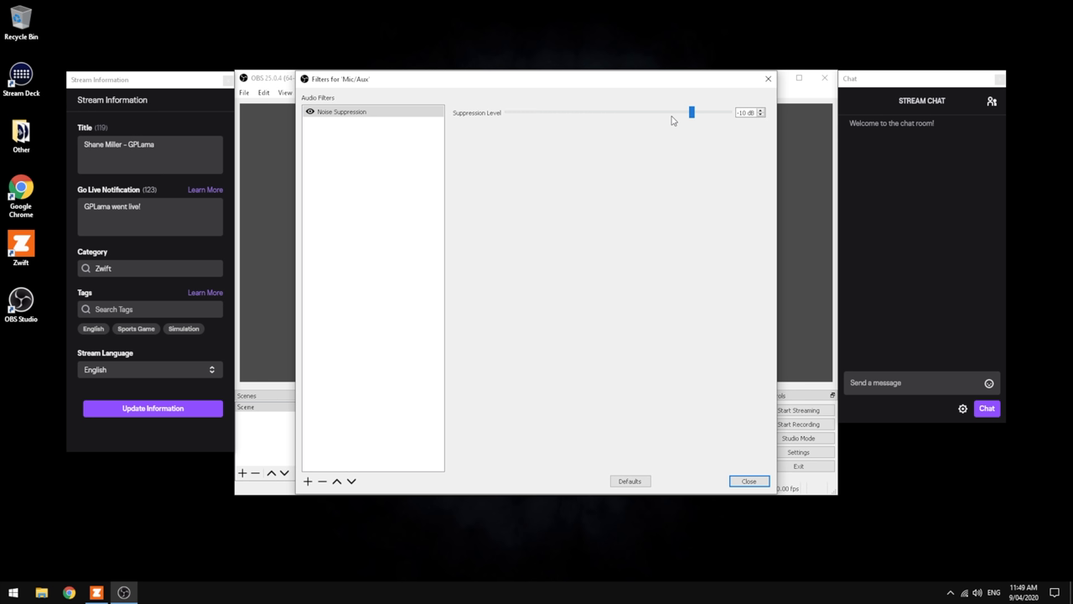
{"action": "mouse_move", "coordinate": [684, 486]}
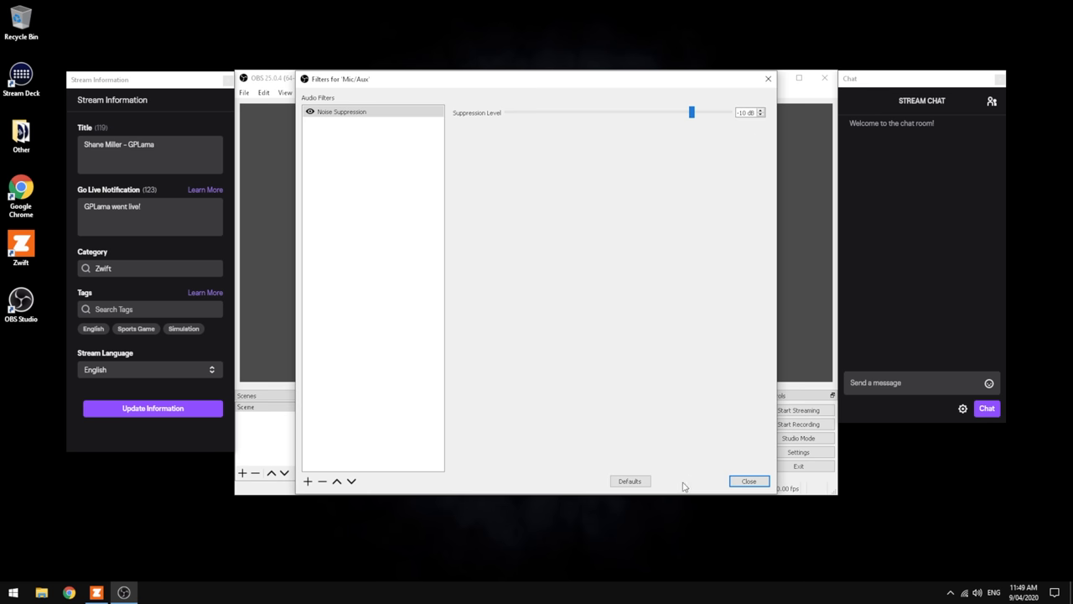
{"action": "left_click", "coordinate": [748, 480]}
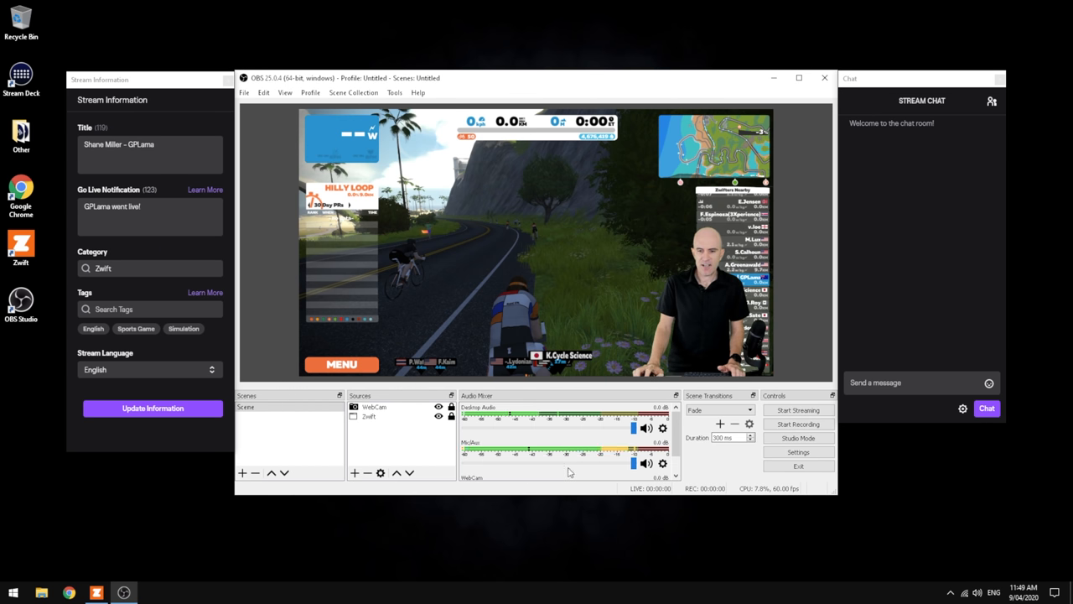
{"action": "mouse_move", "coordinate": [159, 585]}
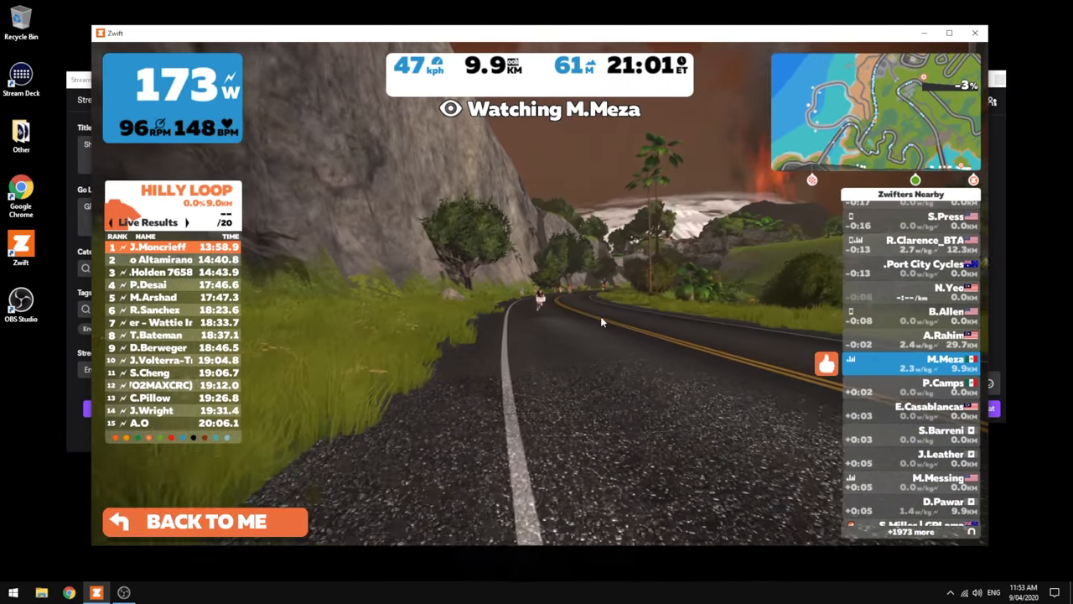
Make a short test recording of the scene in OBS, starting and stopping it.
{"action": "left_click", "coordinate": [124, 594]}
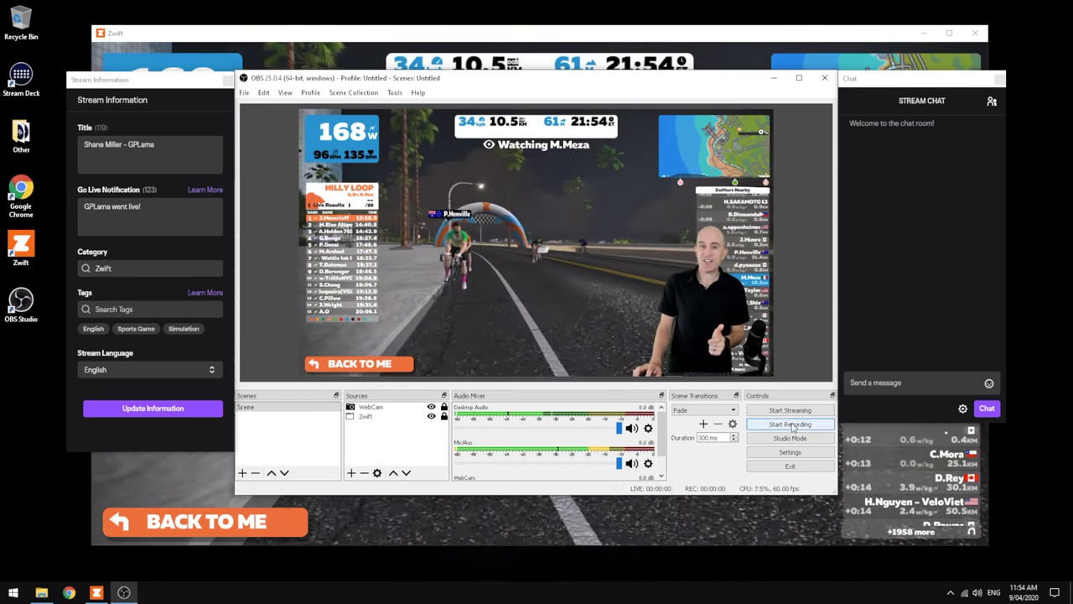
{"action": "left_click", "coordinate": [788, 423]}
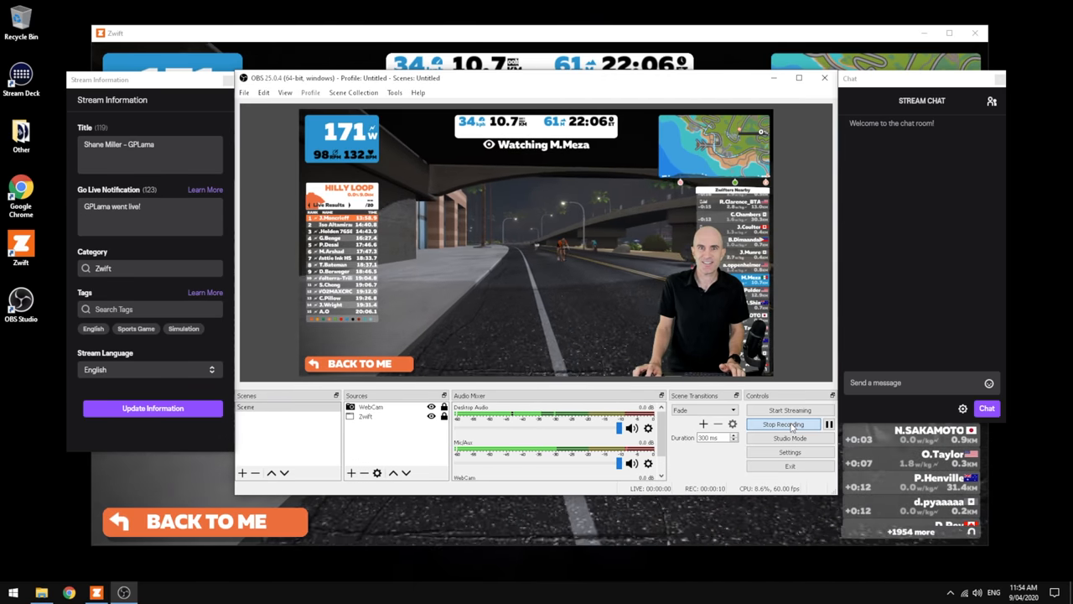
{"action": "left_click", "coordinate": [783, 422]}
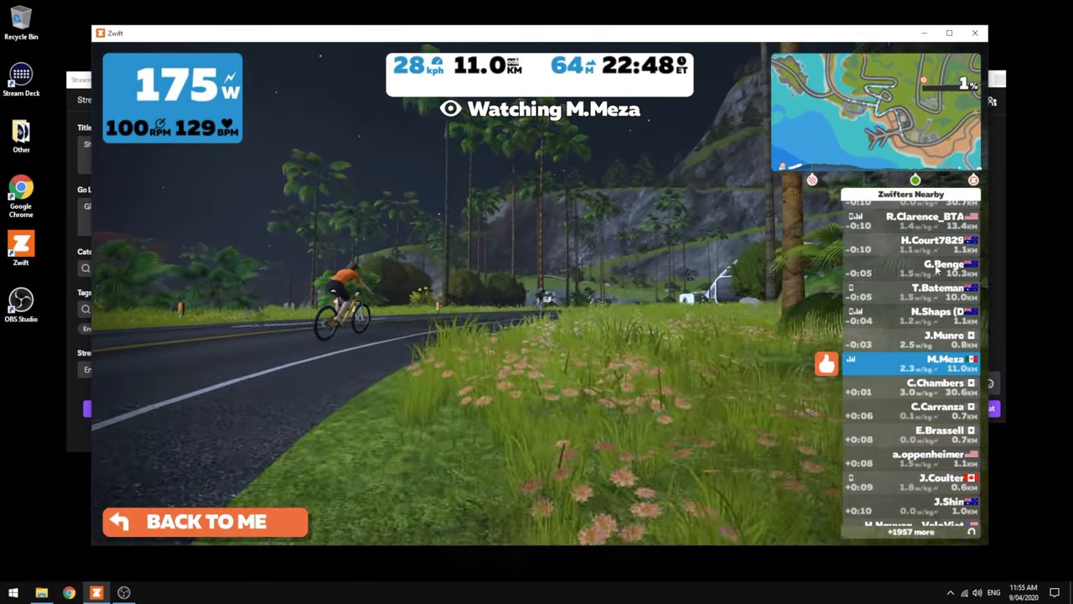
Begin editing the Title field in the Stream Information dock.
{"action": "left_click", "coordinate": [945, 264]}
{"action": "type", "text": "Twitch Live TEST -"}
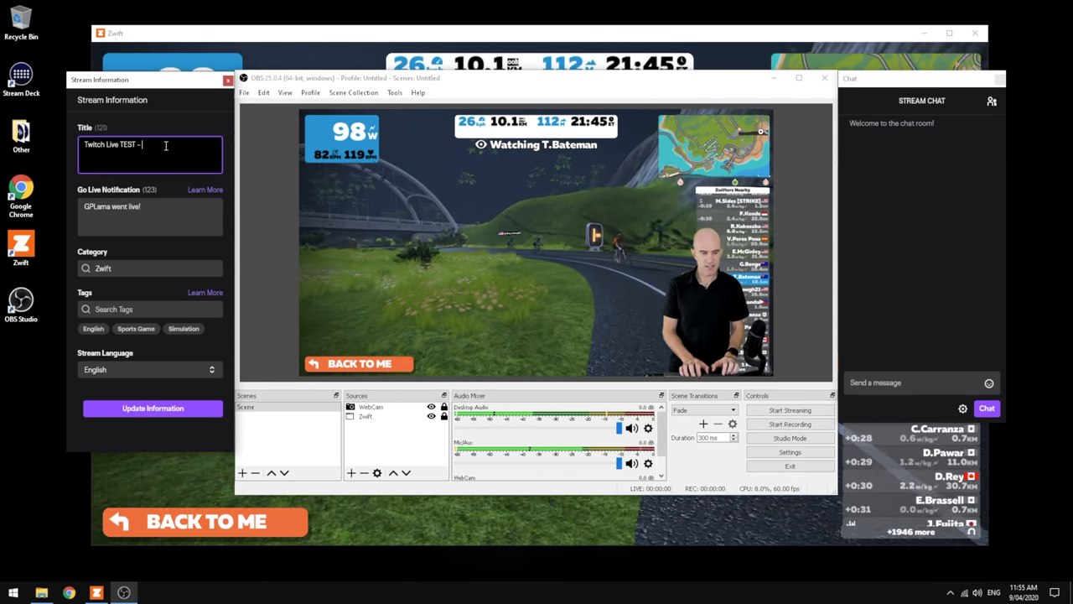
Complete the title as 'Twitch Live TEST - GPLama' and send the update to Twitch.
{"action": "type", "text": "GPLama"}
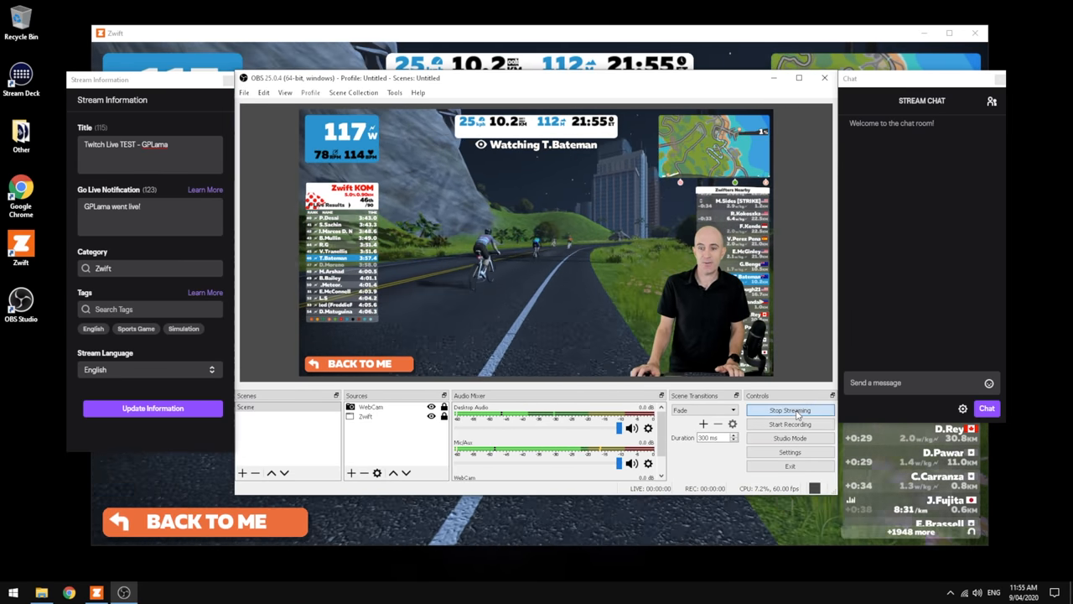
{"action": "left_click", "coordinate": [788, 409]}
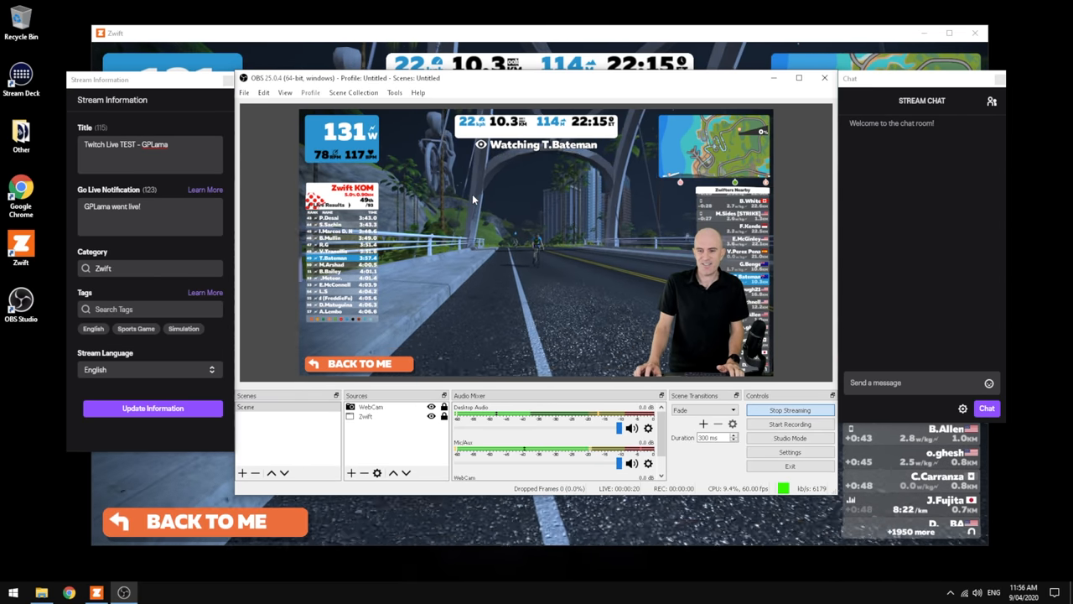
Enable the Twitch Stats dock from View > Docks.
{"action": "left_click", "coordinate": [285, 93]}
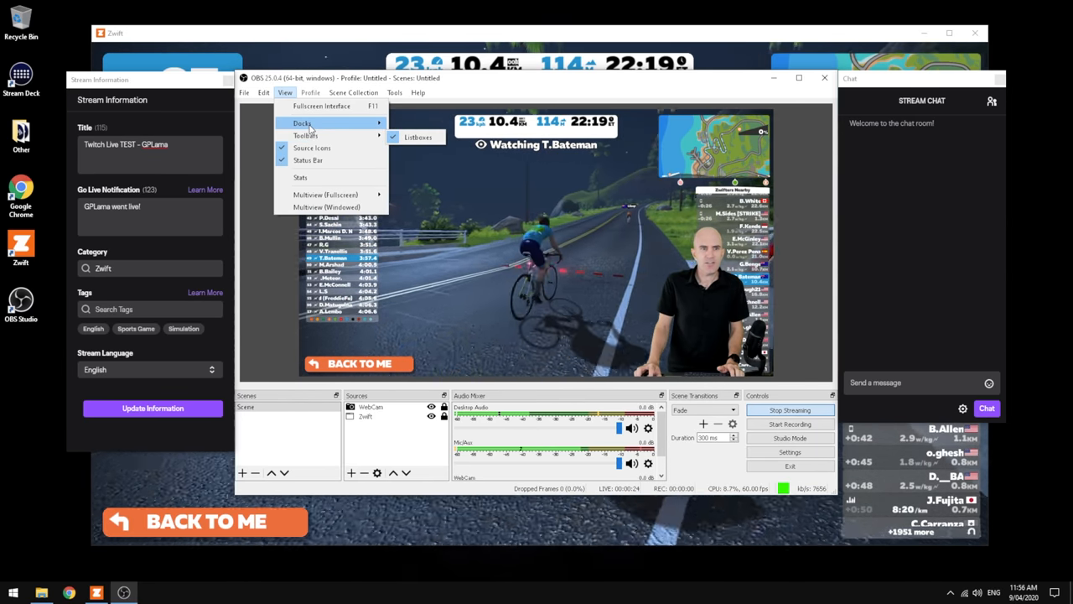
{"action": "left_click", "coordinate": [352, 92]}
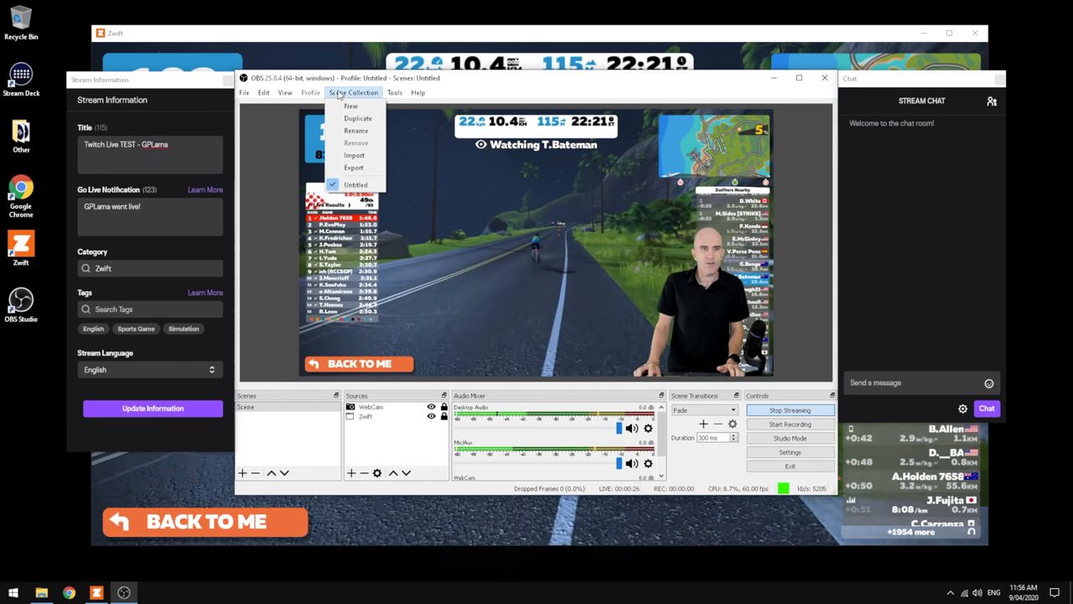
{"action": "left_click", "coordinate": [285, 92]}
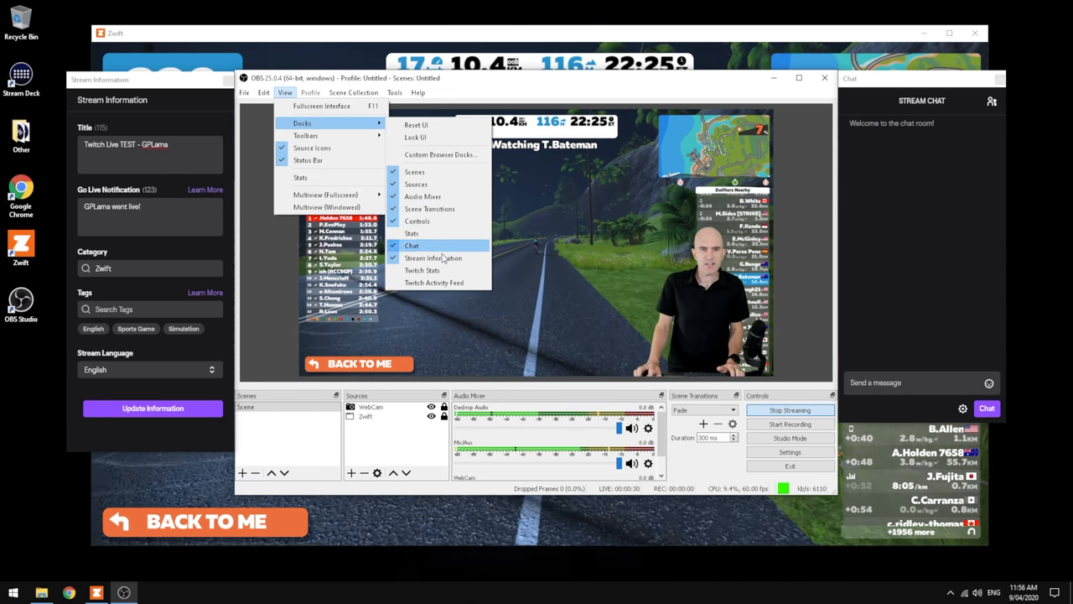
{"action": "left_click", "coordinate": [422, 270]}
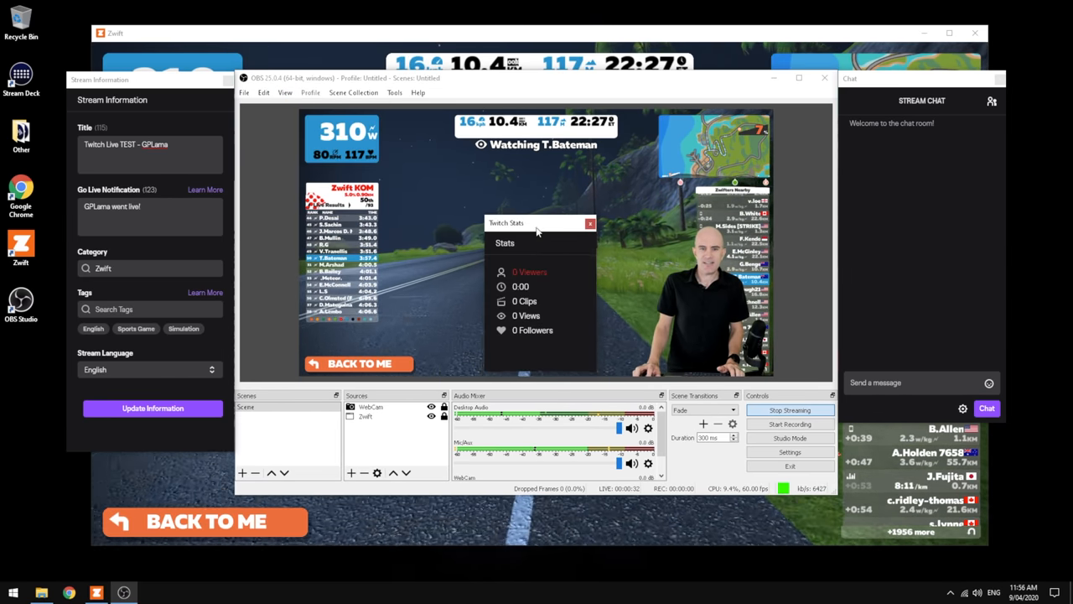